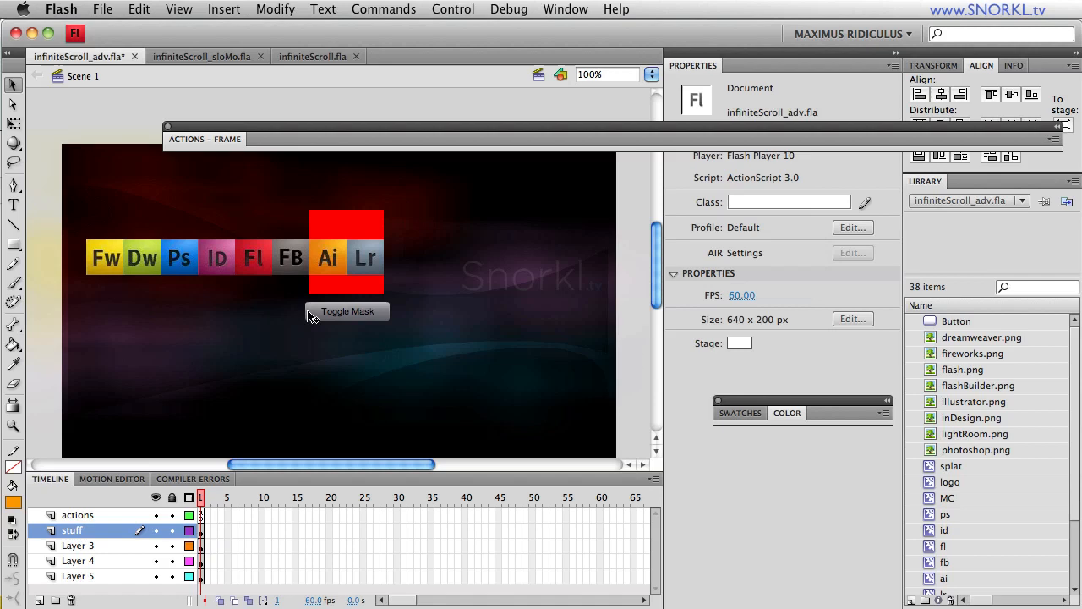
Select the red mask_mc and enter 44 in its Properties width field to widen it
click(345, 245)
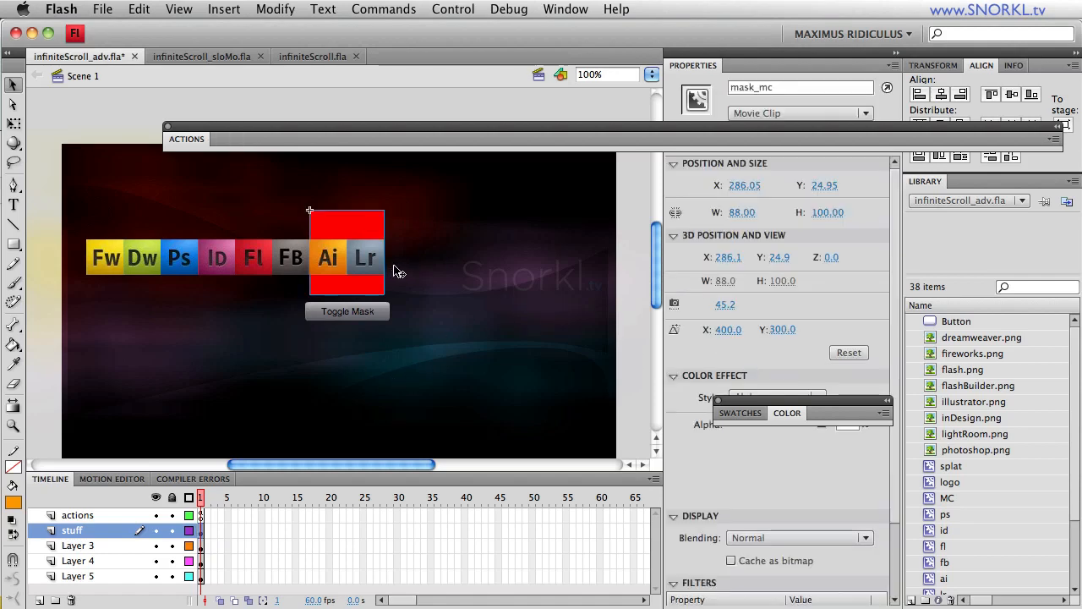
mouse_move(376, 226)
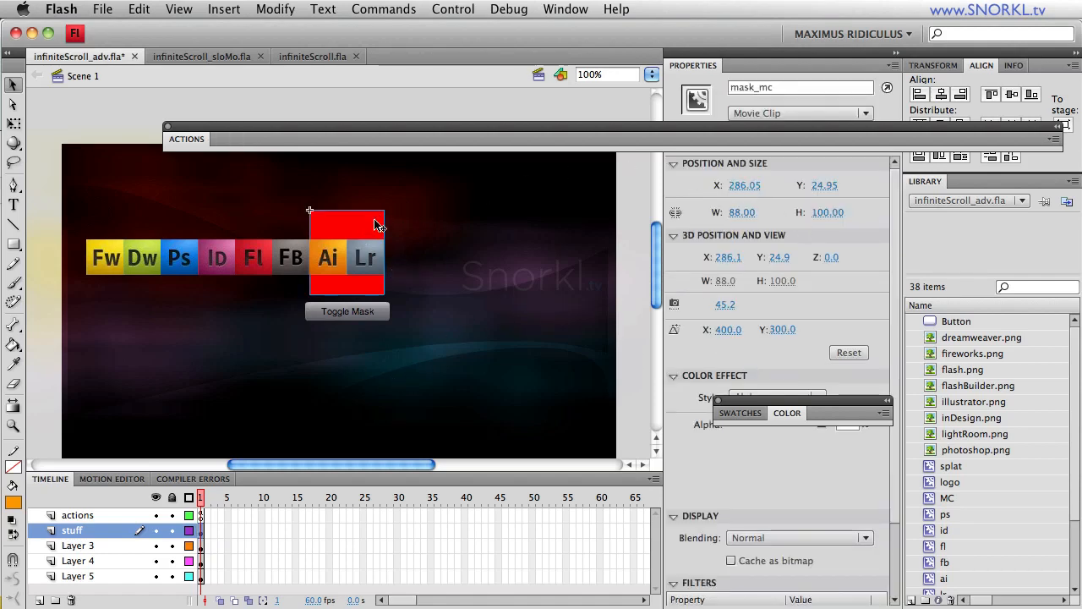
mouse_move(488, 265)
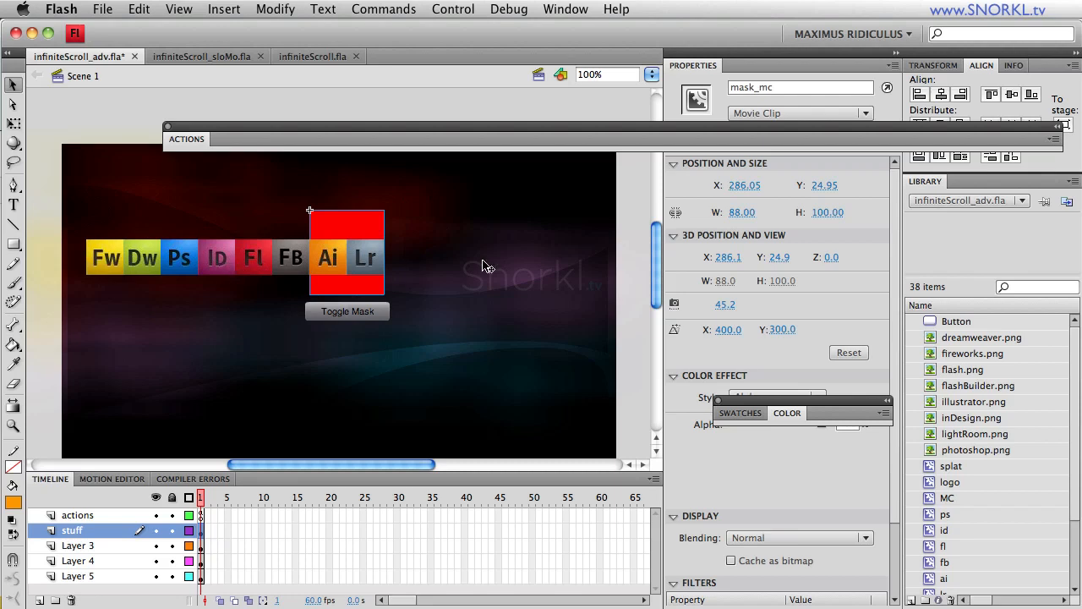
mouse_move(416, 216)
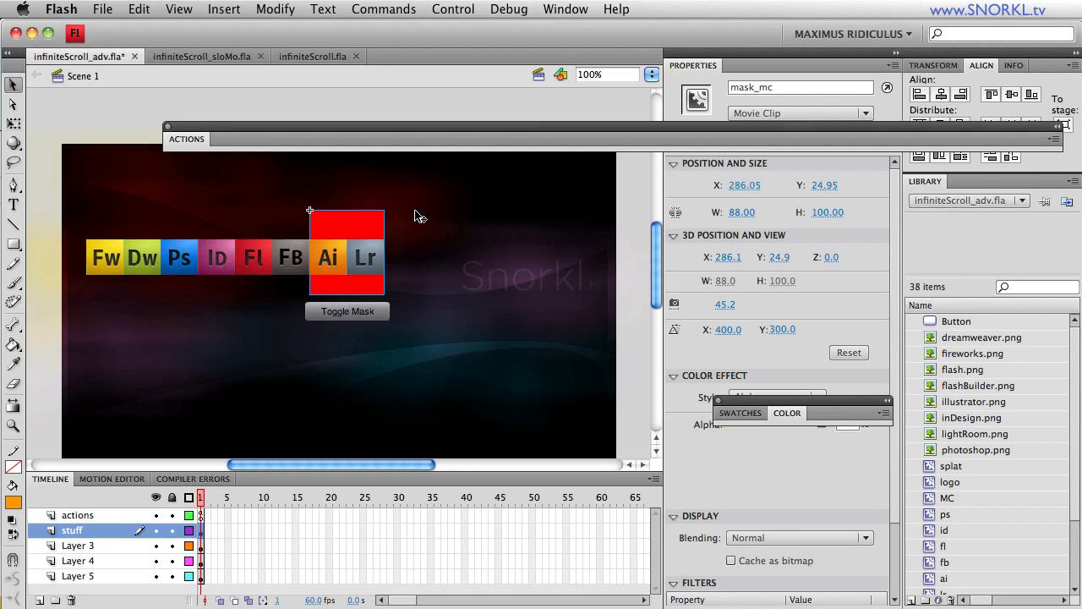
click(742, 211)
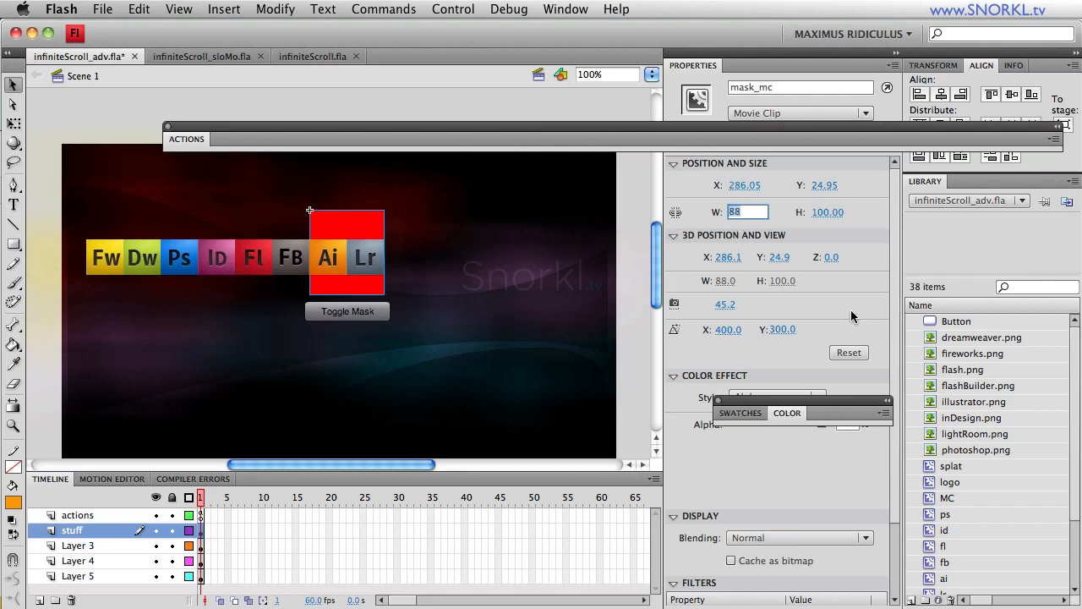
text(44)
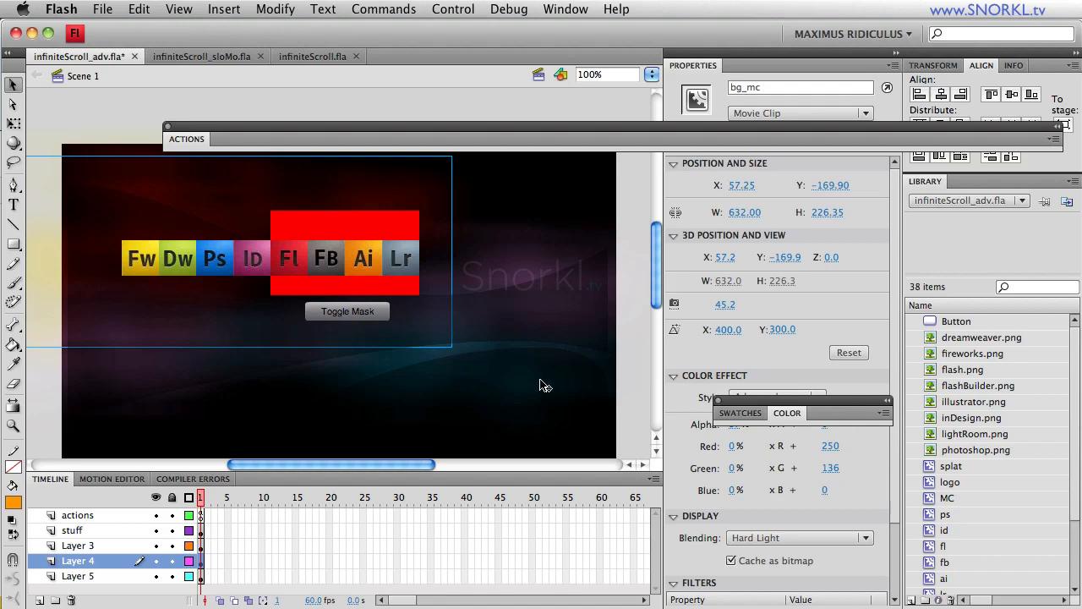
Test the movie and toggle the mask in the SWF preview to see four icons revealed
click(453, 10)
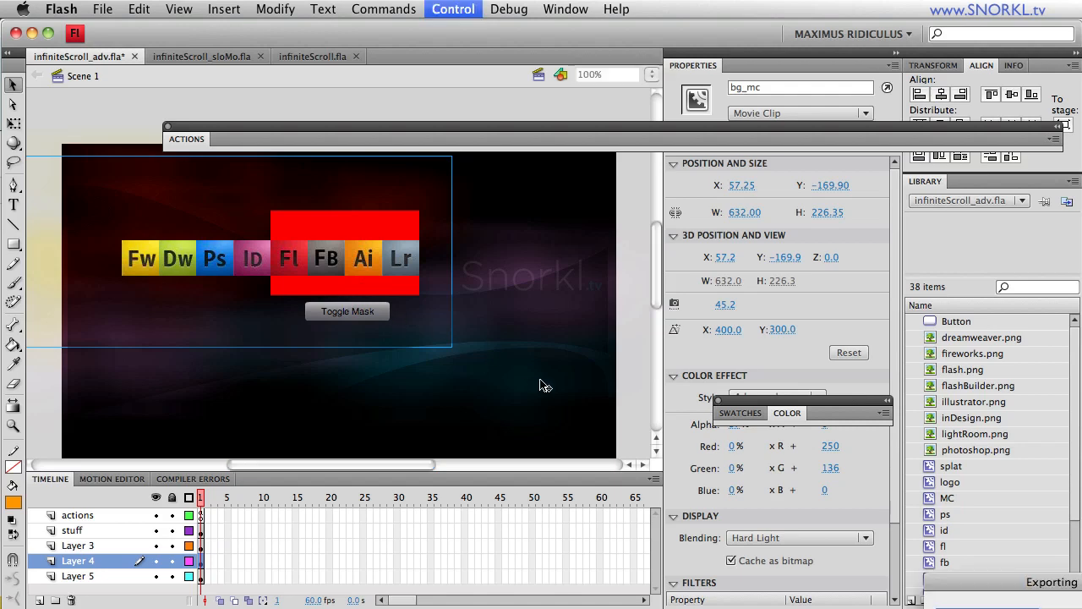
click(453, 10)
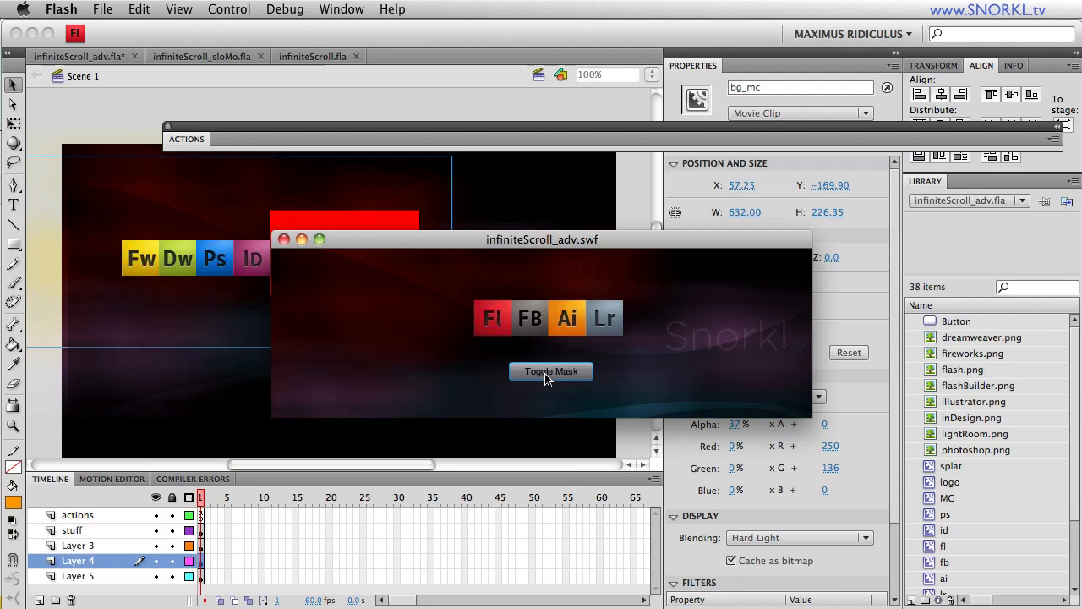
click(551, 372)
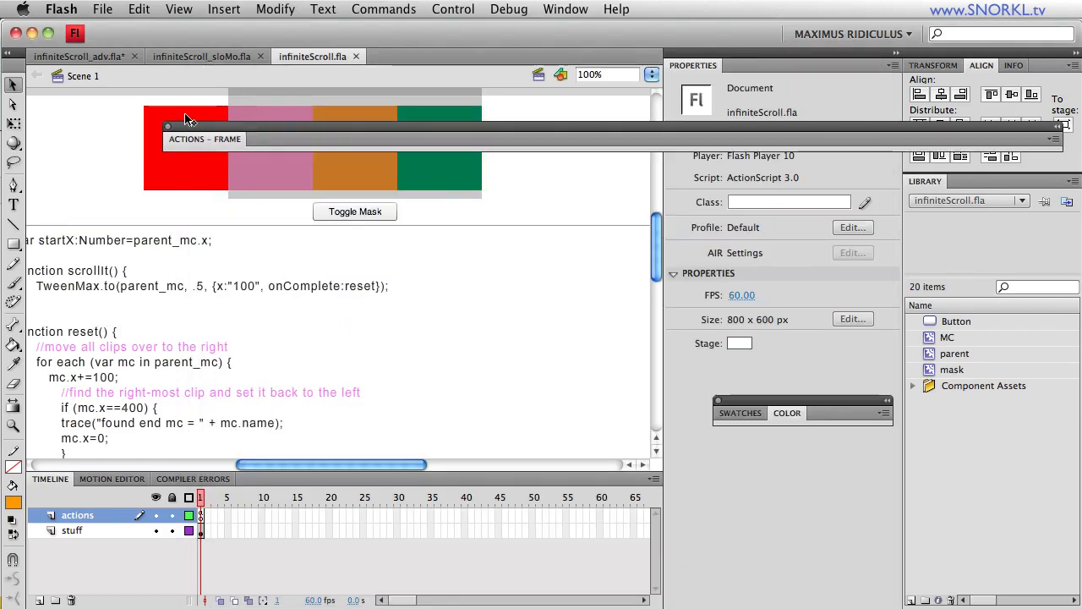
click(76, 56)
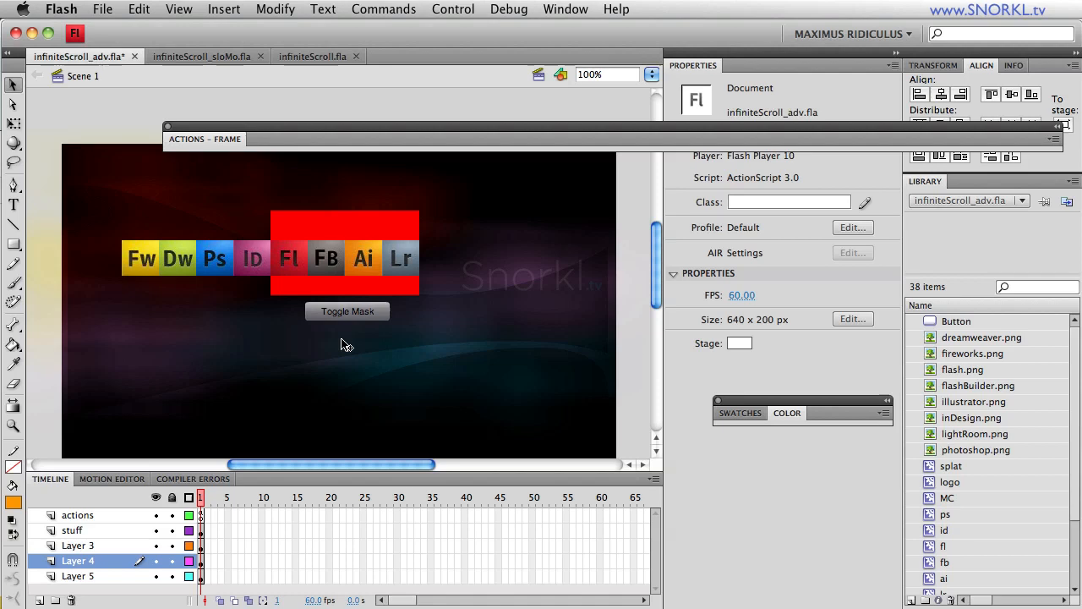
mouse_move(365, 146)
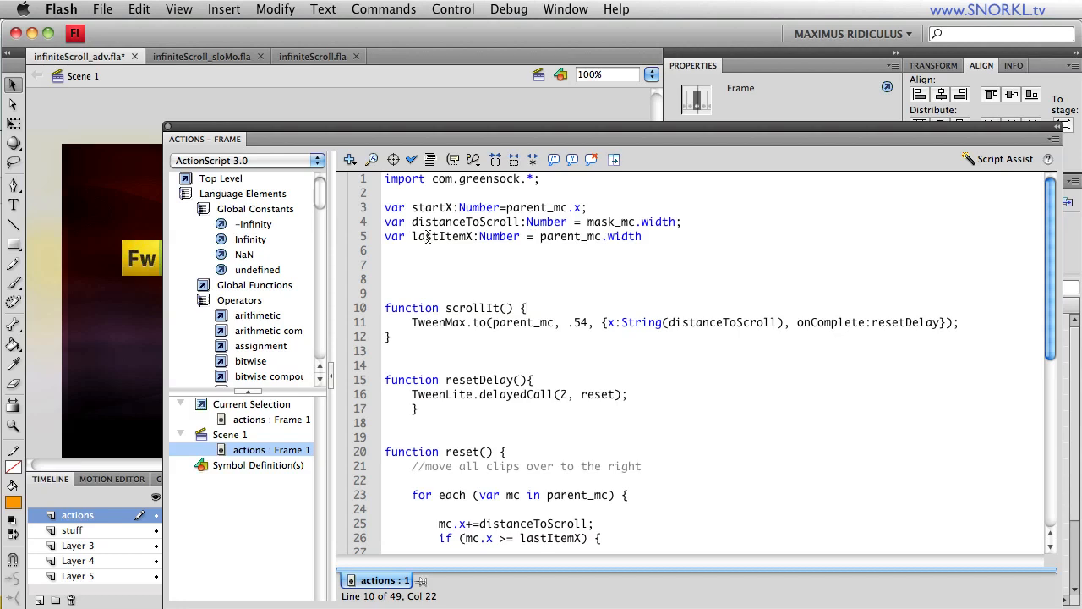
double_click(466, 221)
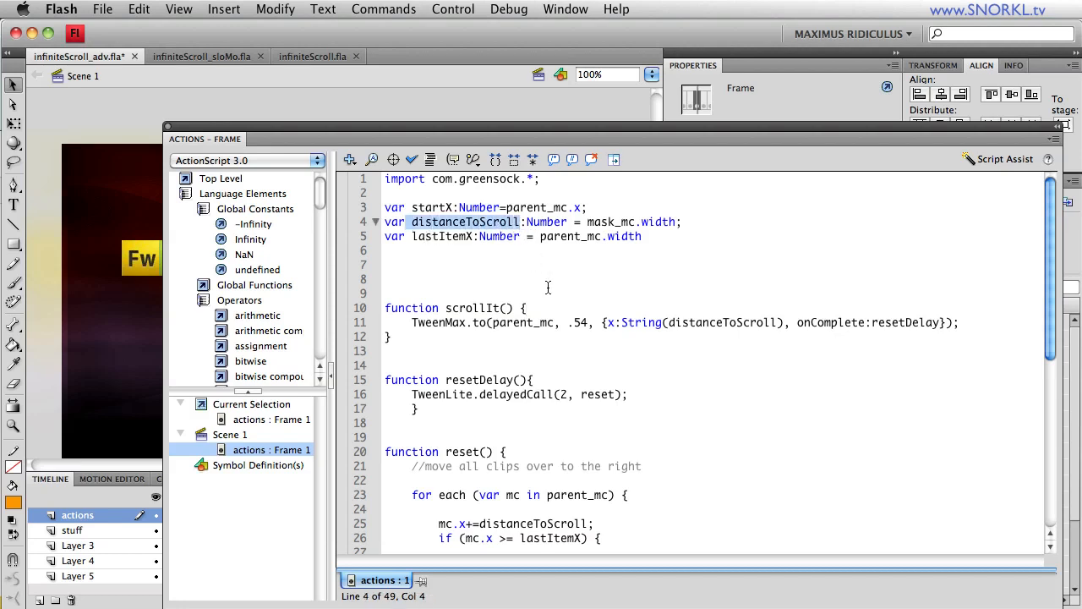
click(585, 221)
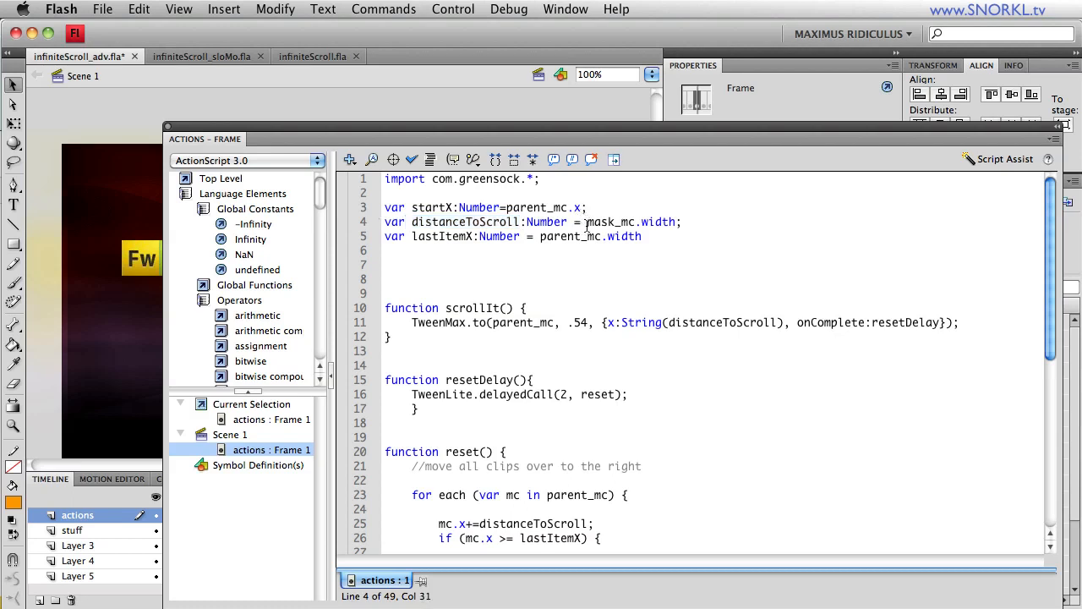
double_click(629, 221)
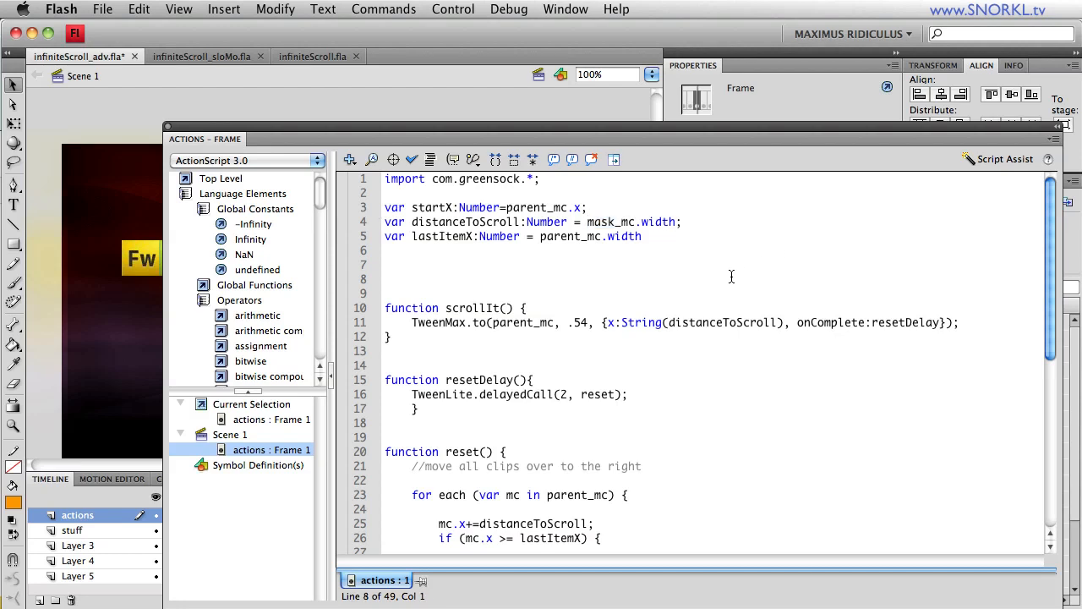
double_click(474, 221)
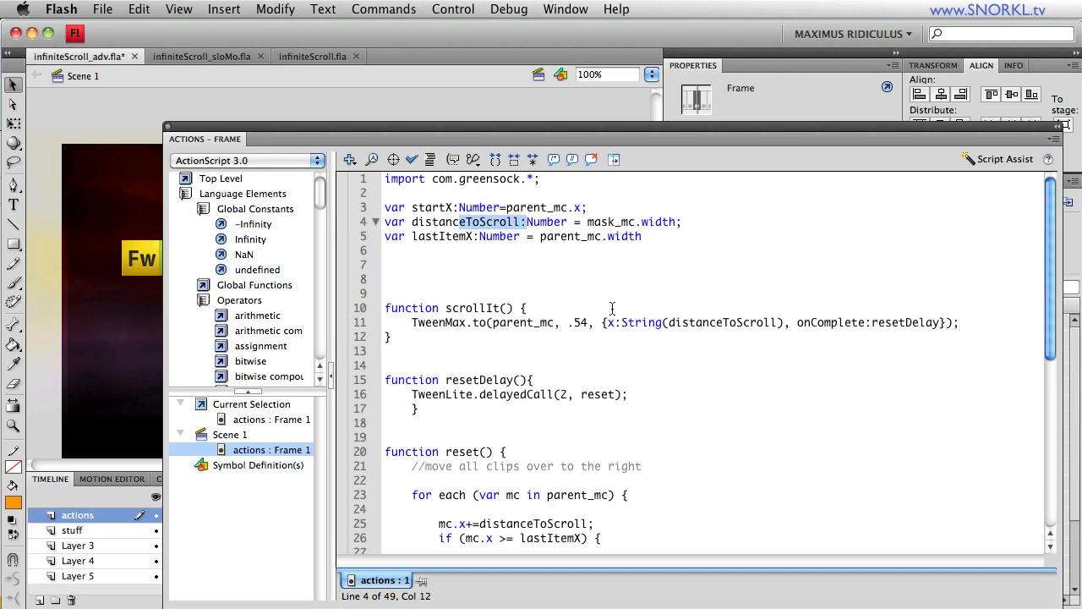
double_click(693, 321)
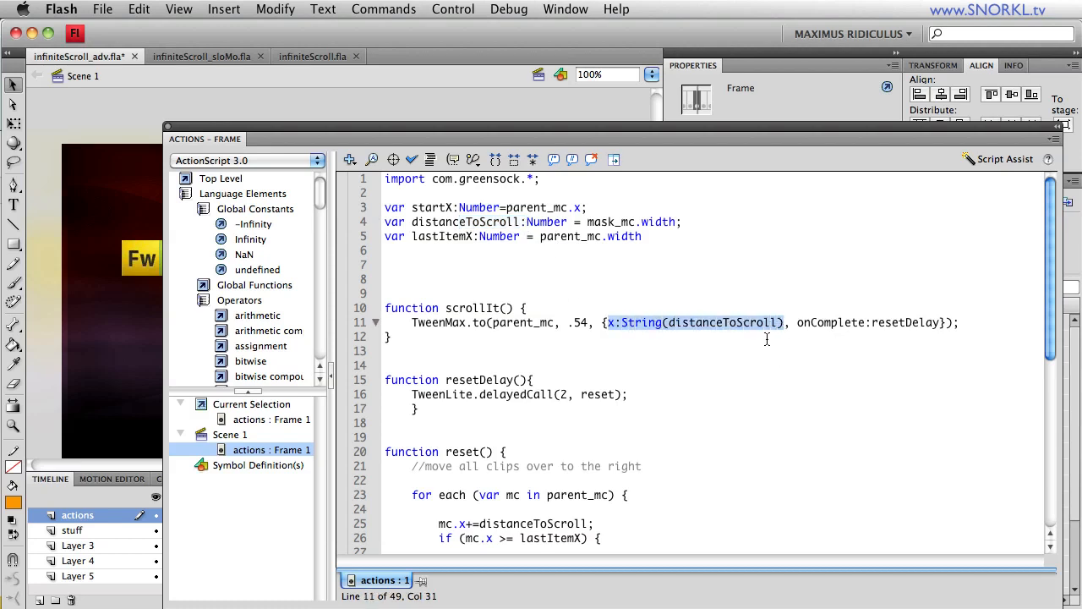
scroll(down, 3)
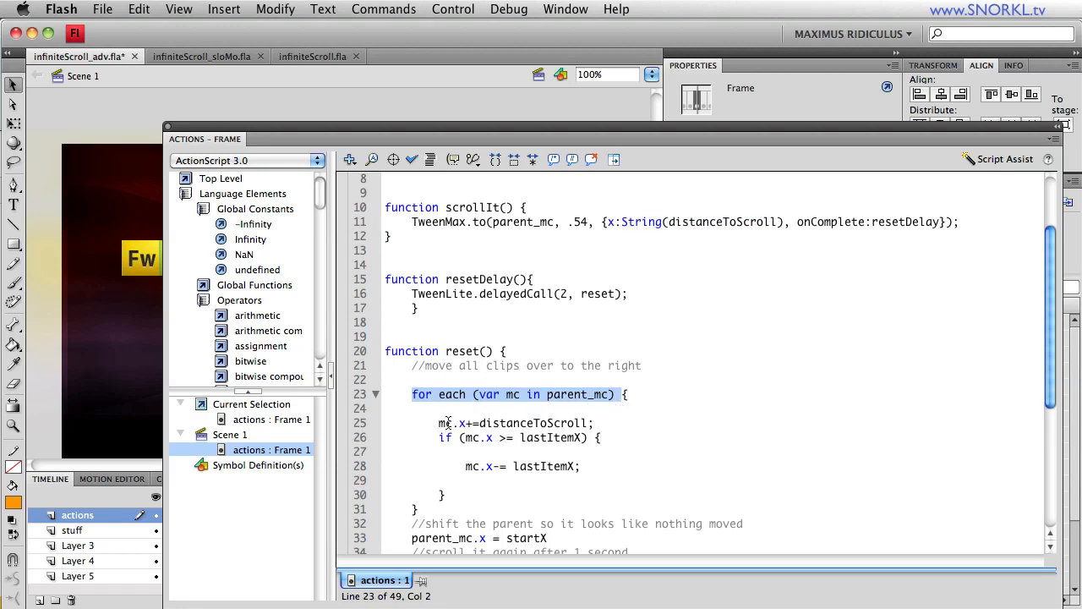
mouse_move(521, 430)
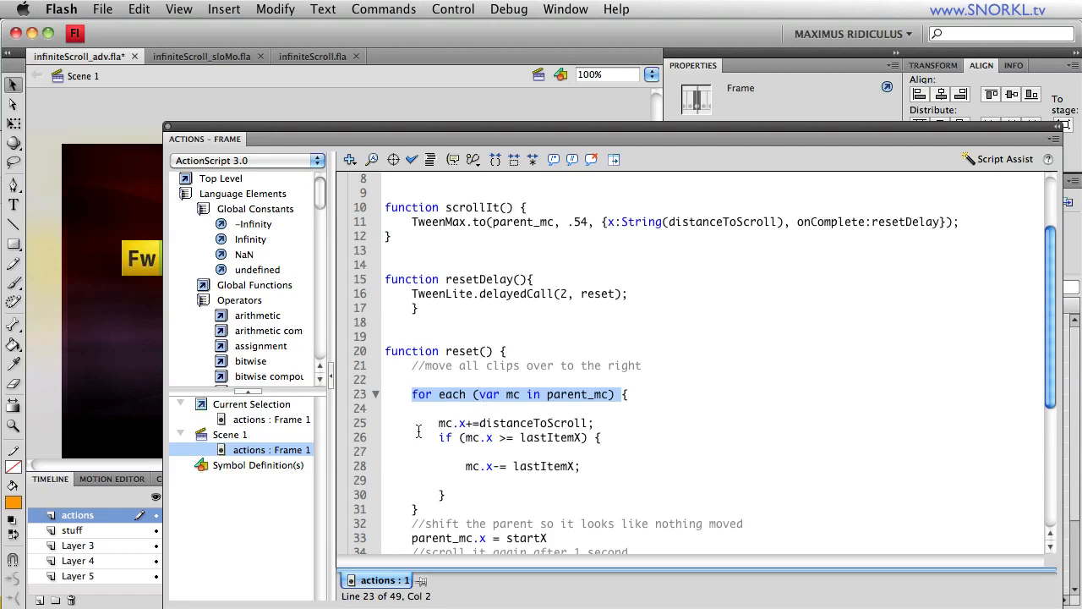
click(455, 423)
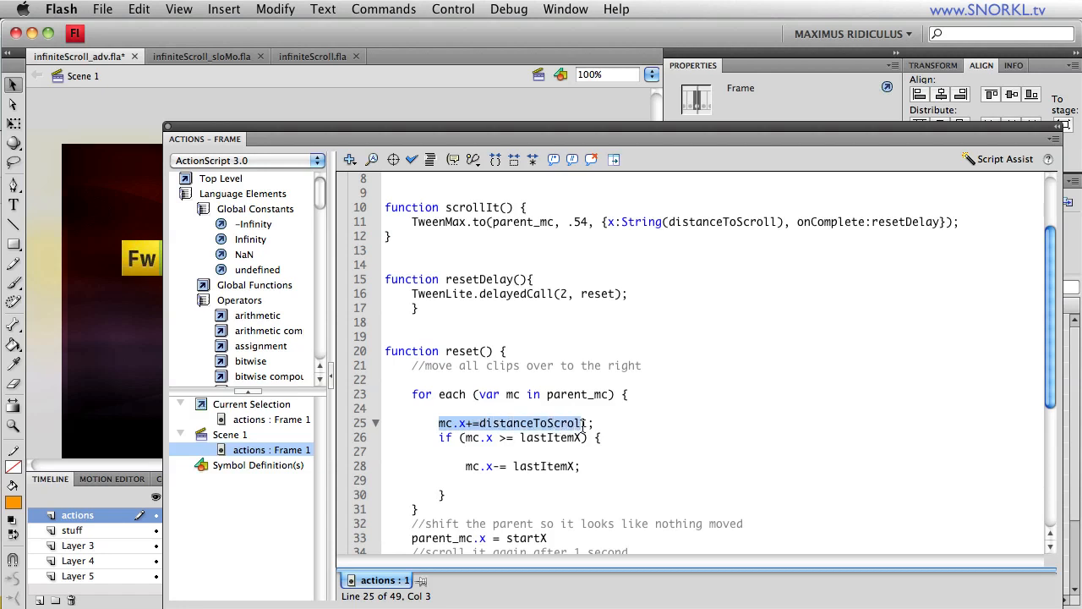
scroll(up, 3)
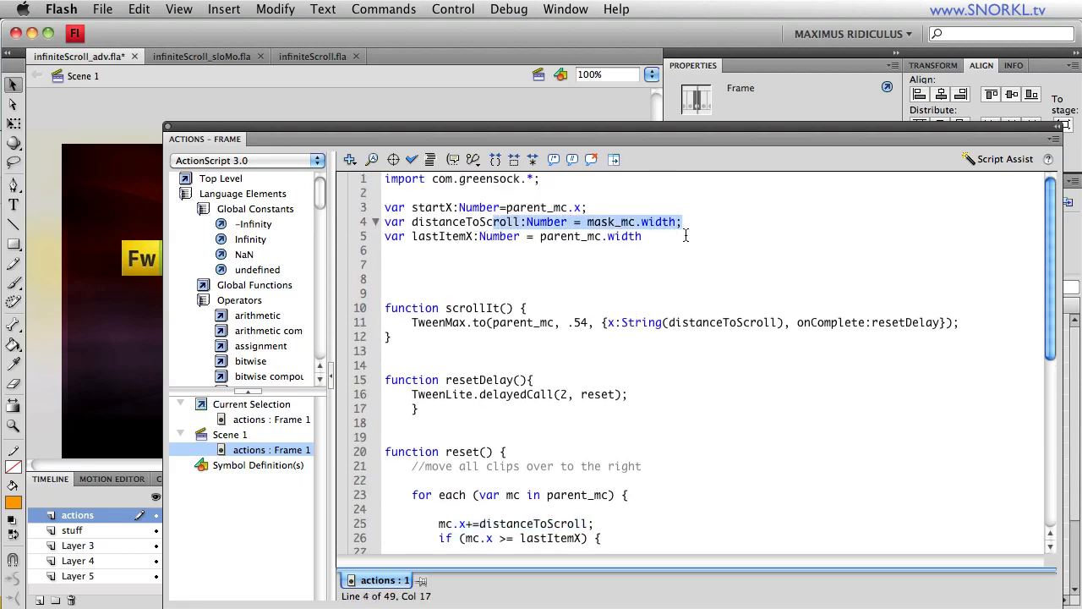
scroll(down, 3)
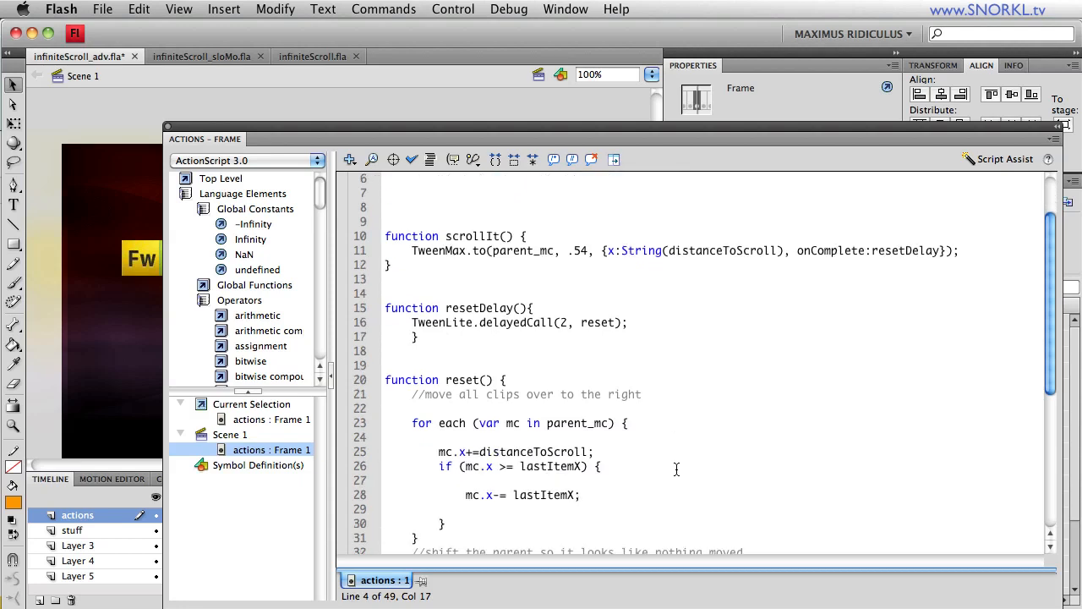
scroll(down, 3)
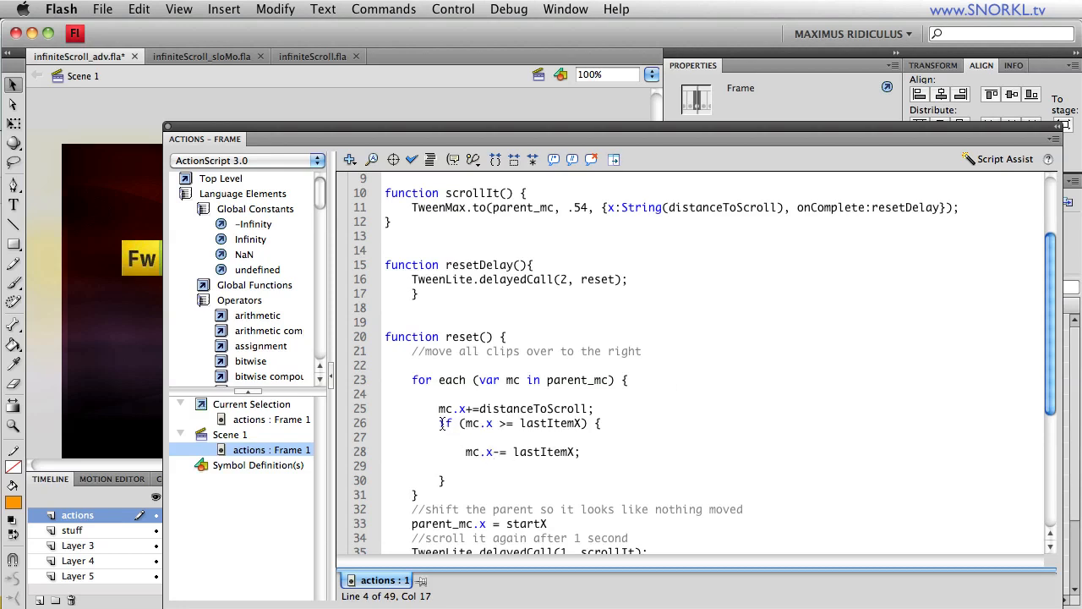
drag(439, 423, 447, 481)
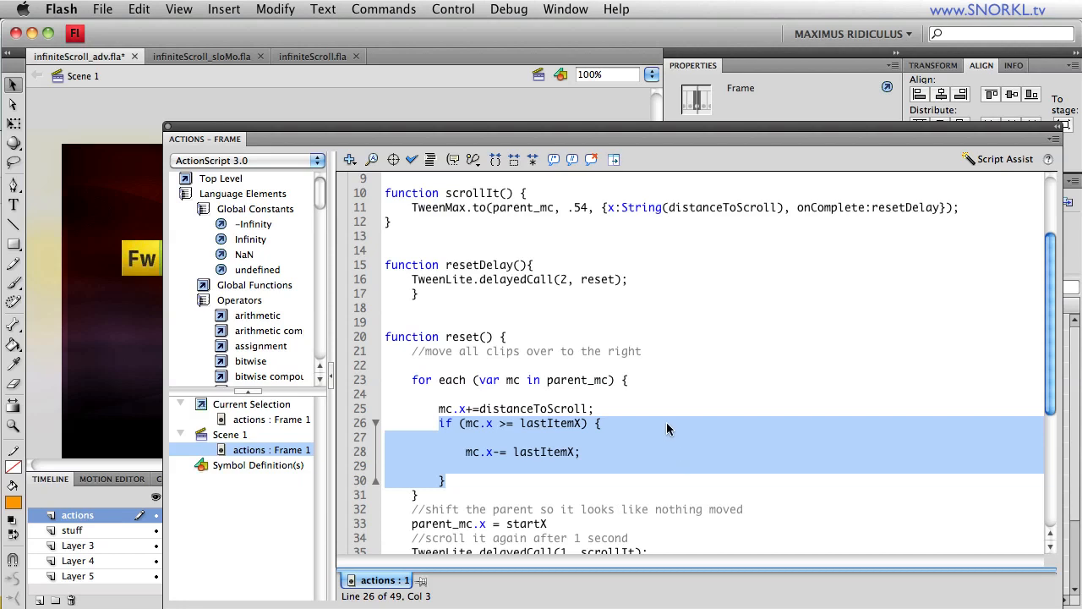
mouse_move(680, 369)
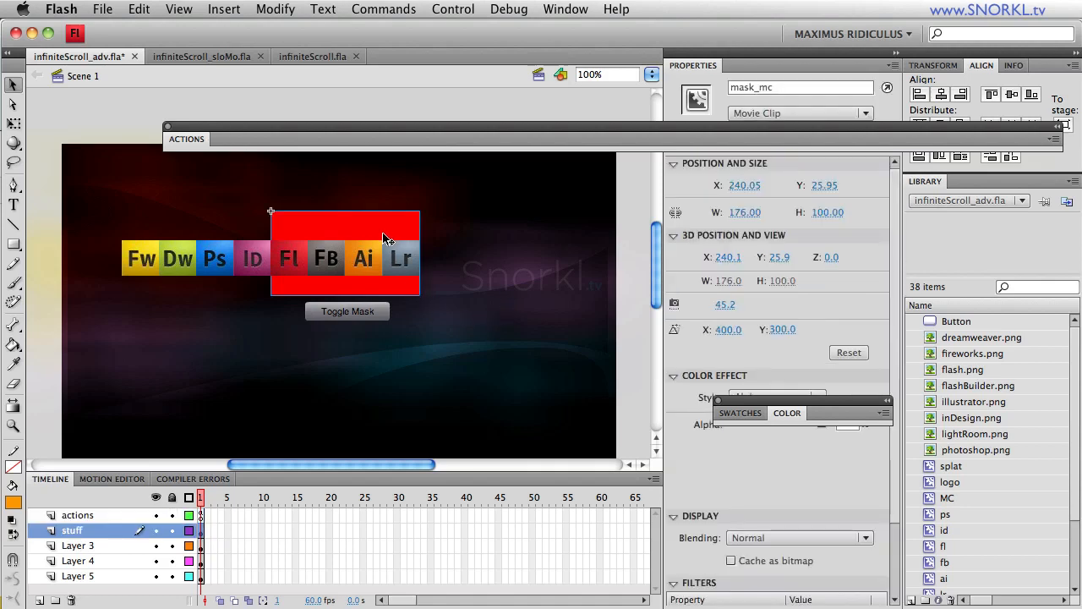
mouse_move(744, 201)
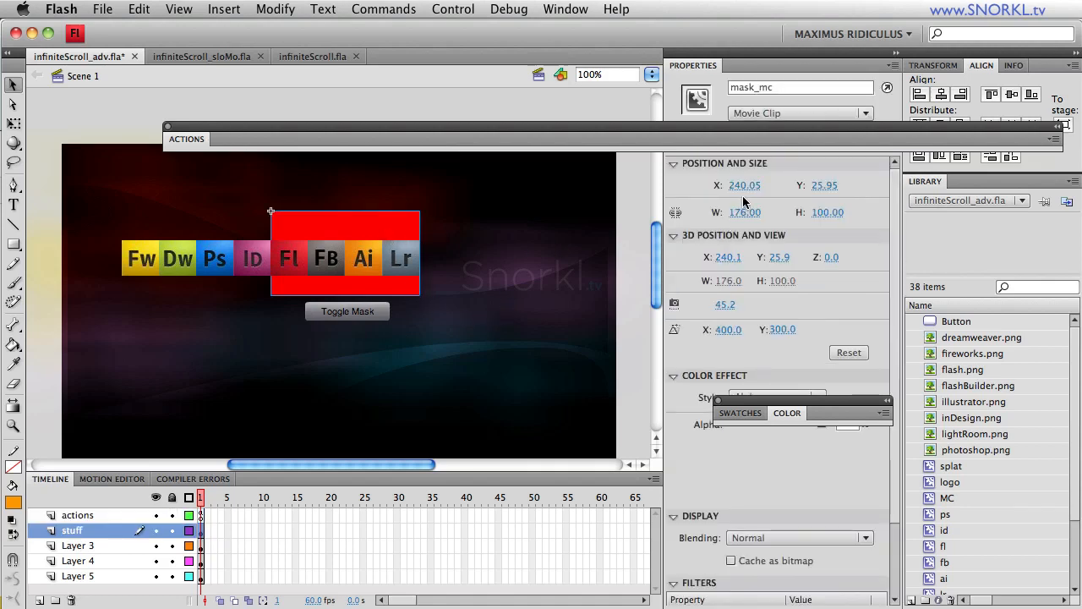
mouse_move(744, 213)
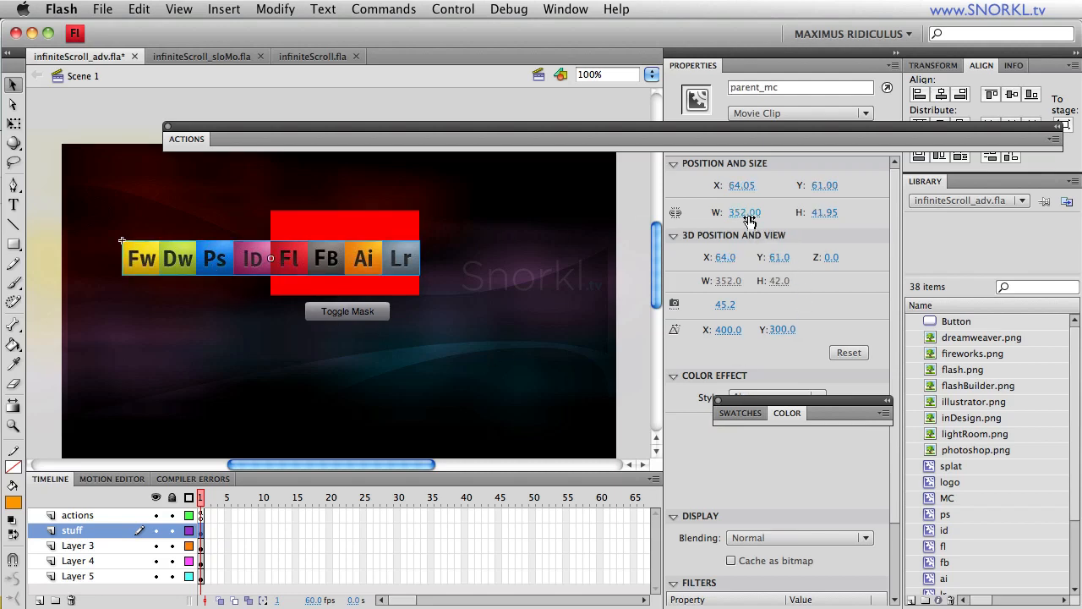
mouse_move(313, 305)
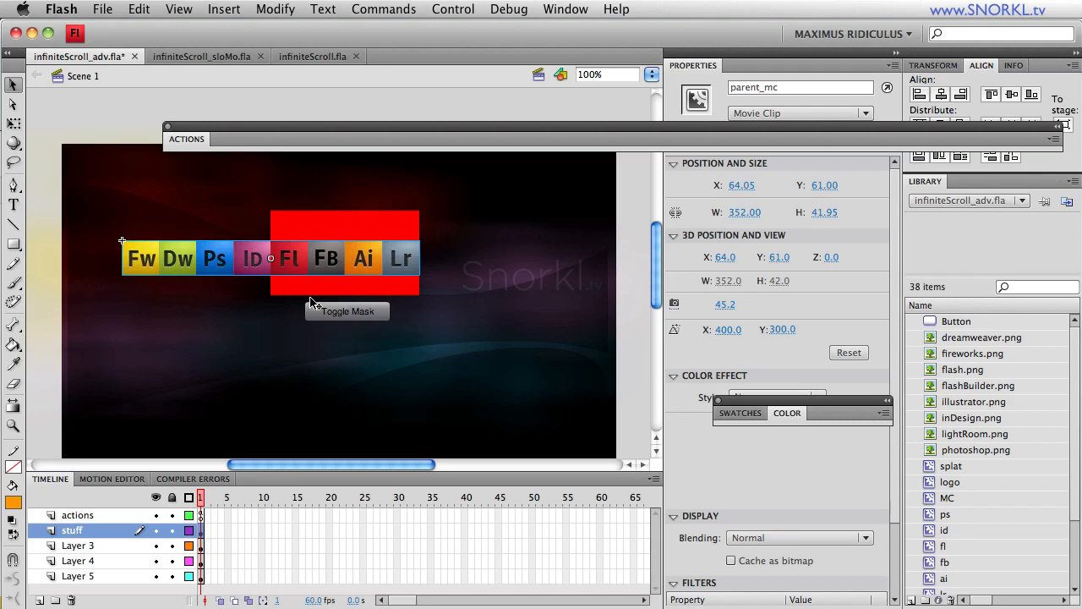
mouse_move(354, 269)
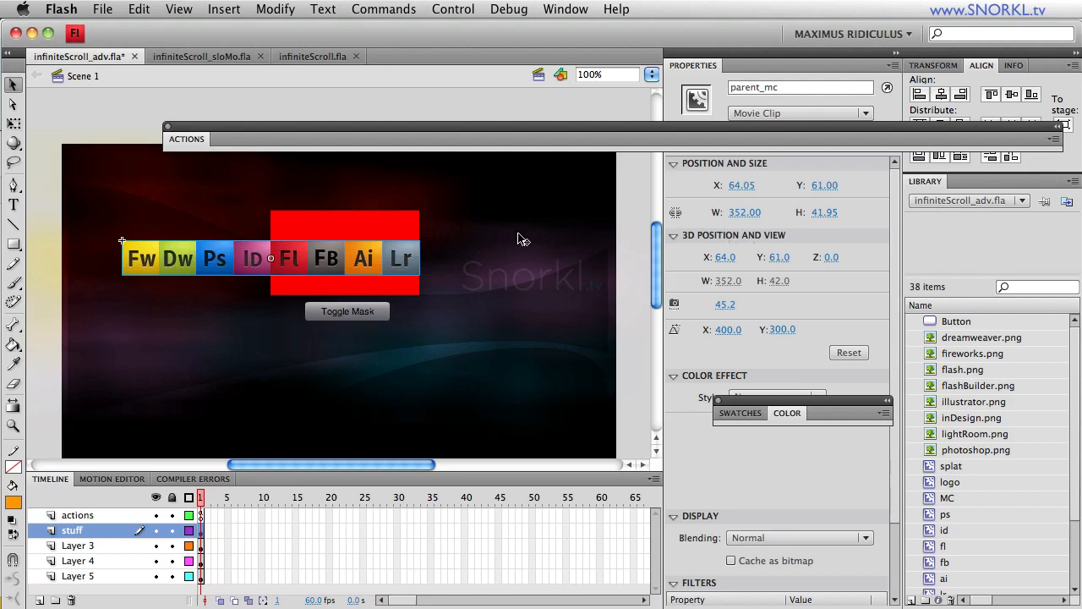
mouse_move(222, 243)
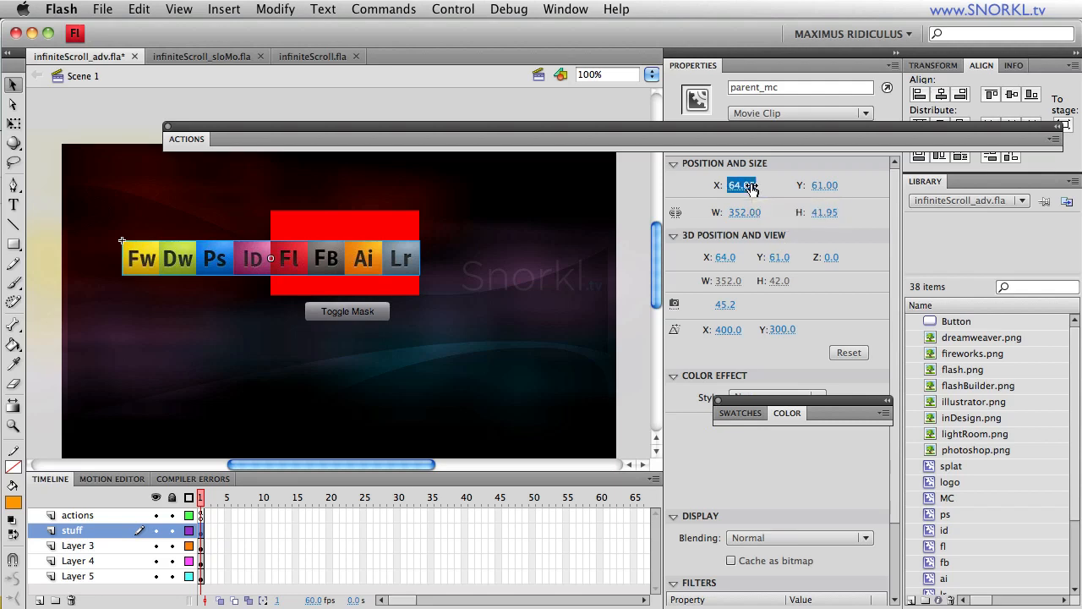
Append +176 to parent_mc's X so the icon strip moves to 240 at the mask's left edge
click(740, 185)
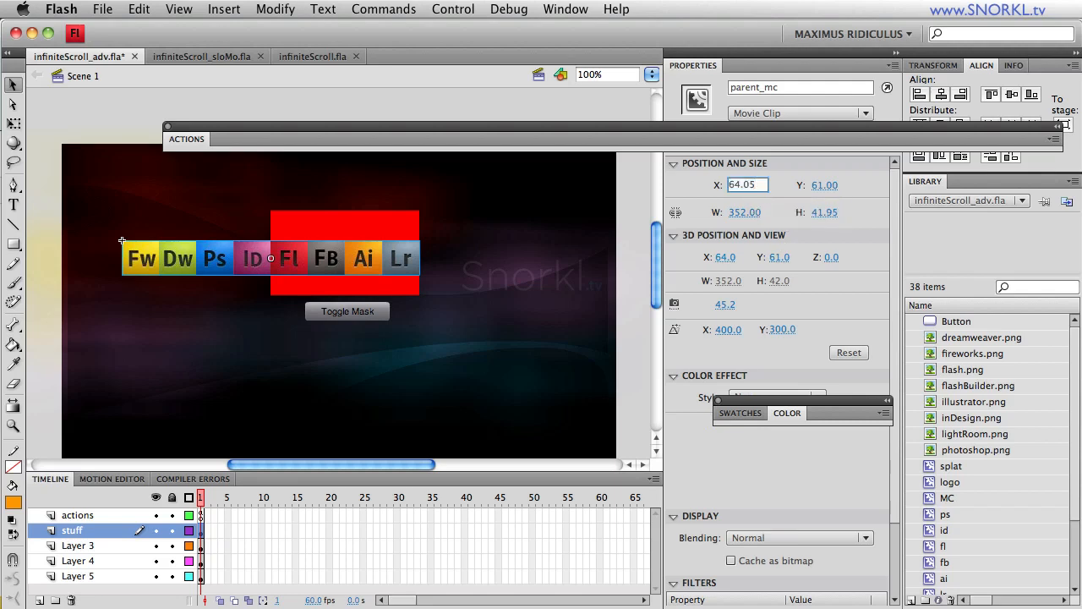
text(+176)
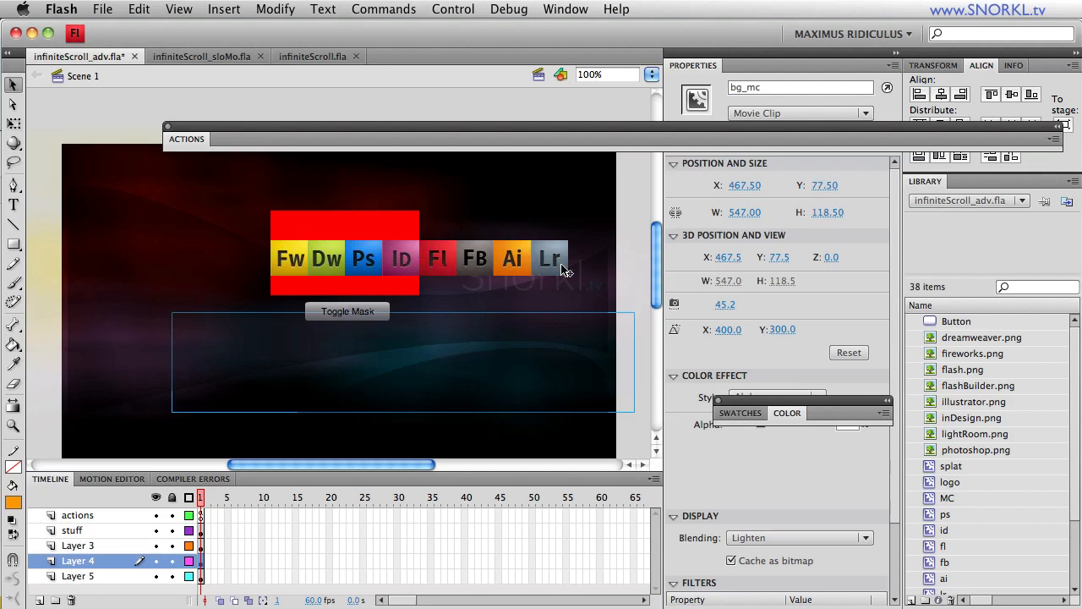
mouse_move(514, 267)
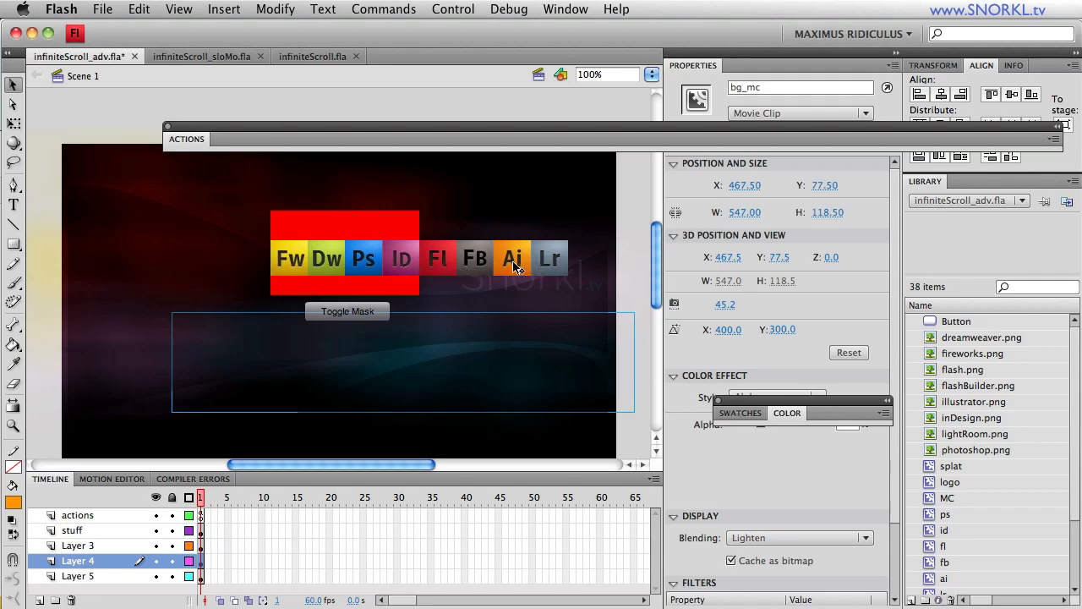
mouse_move(436, 345)
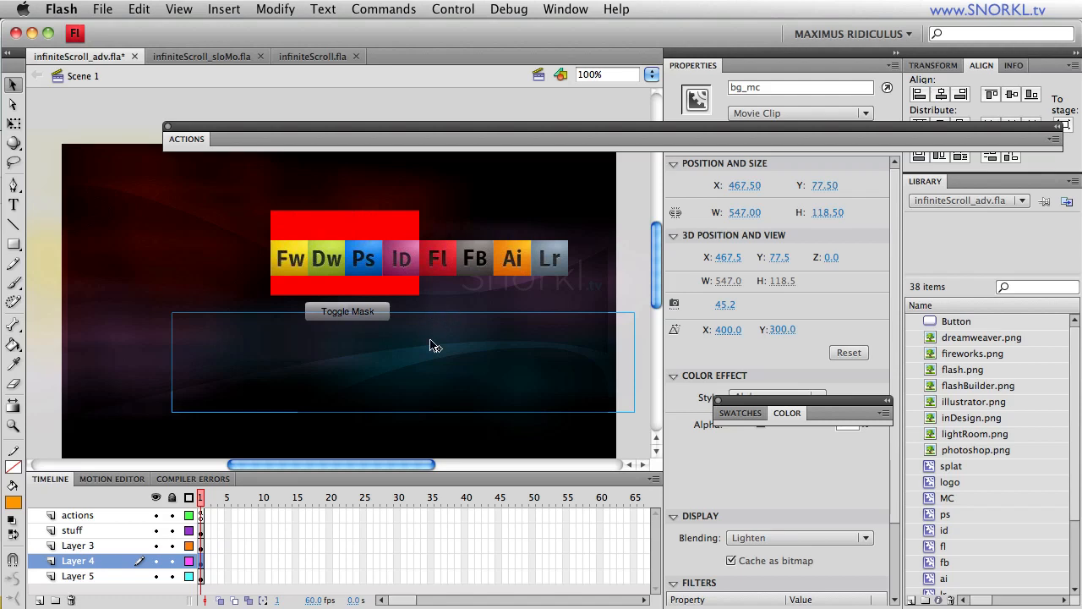
mouse_move(508, 270)
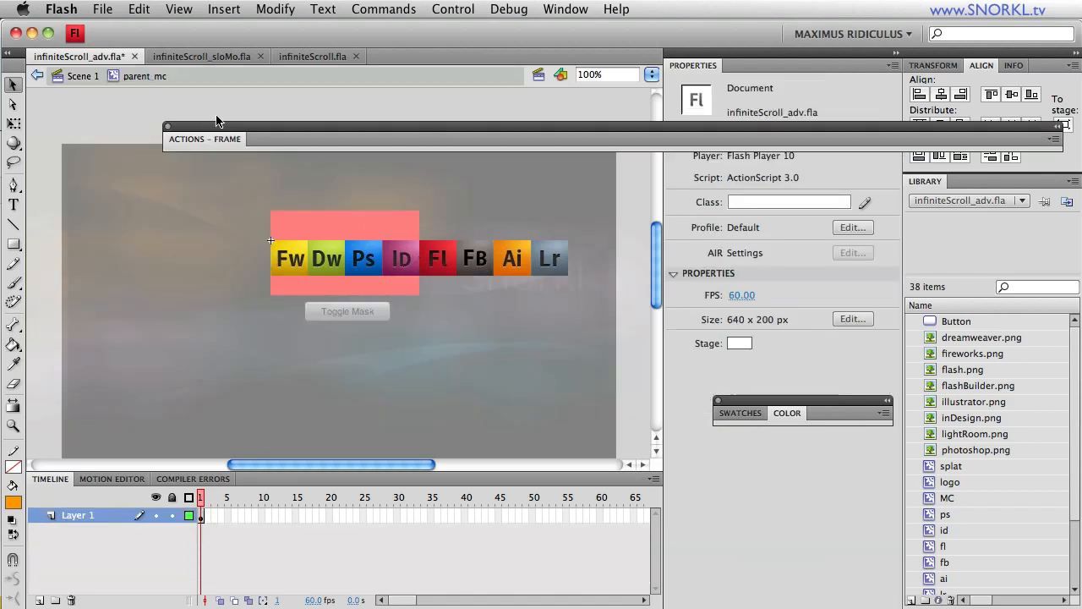
mouse_move(584, 268)
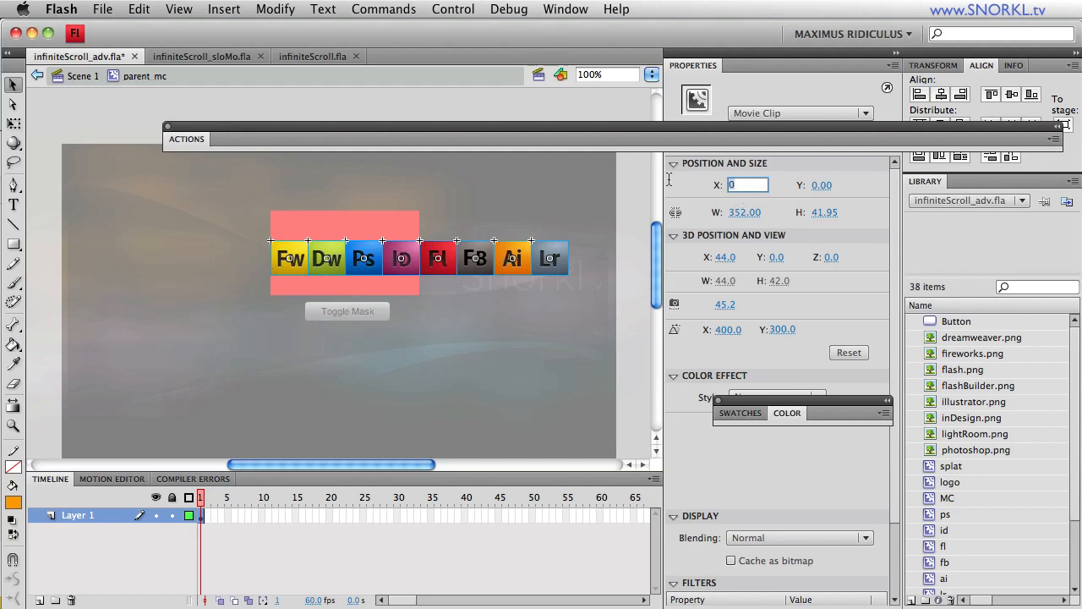
Set the selected icon clips' X to 176, then check the Fl and Lr icons' X positions
text(17)
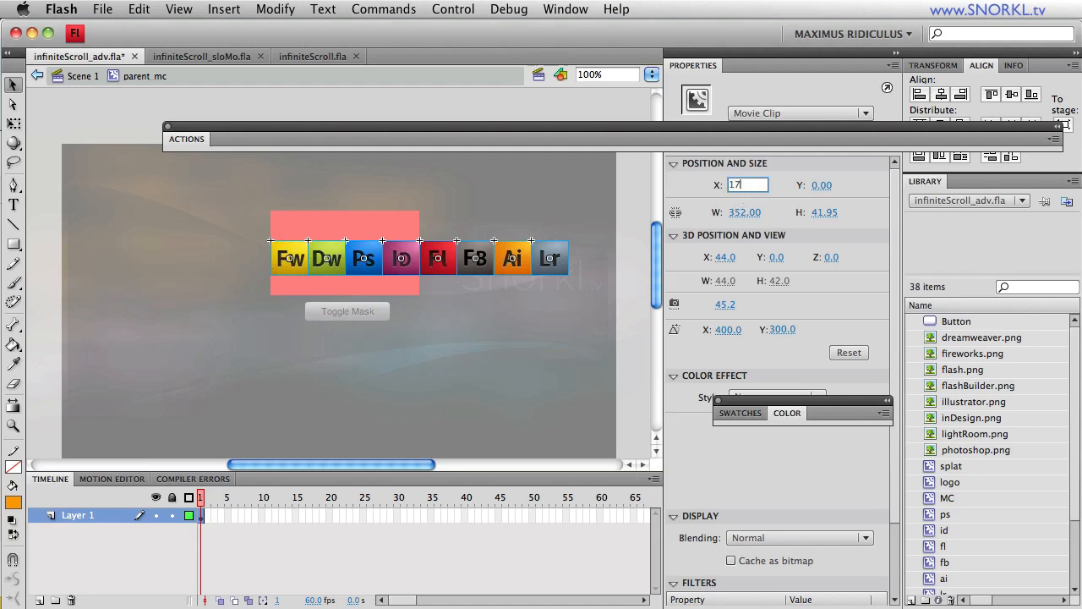
text(176)
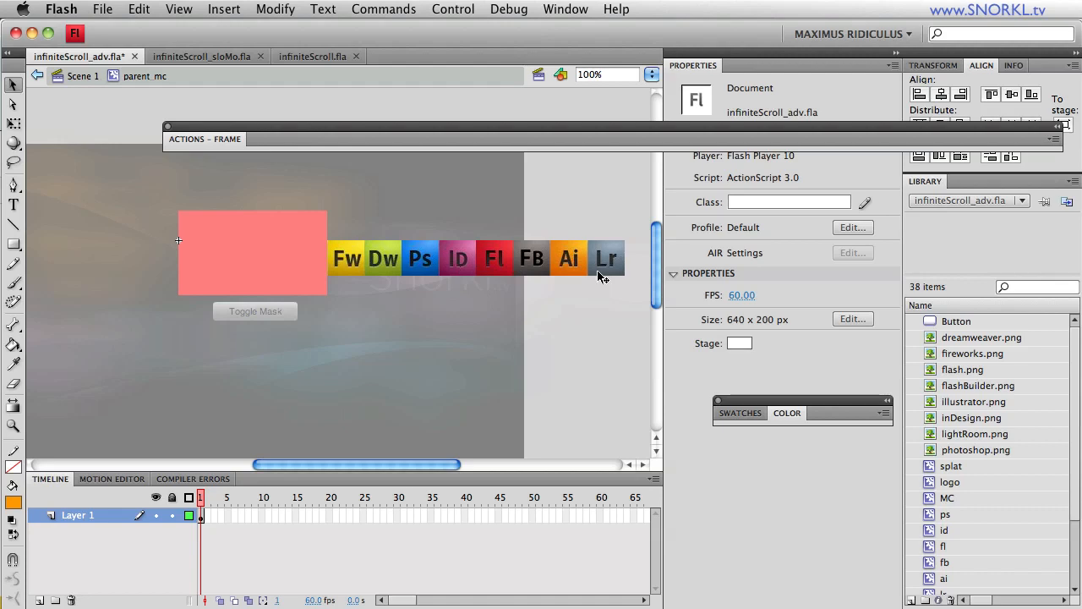
click(494, 257)
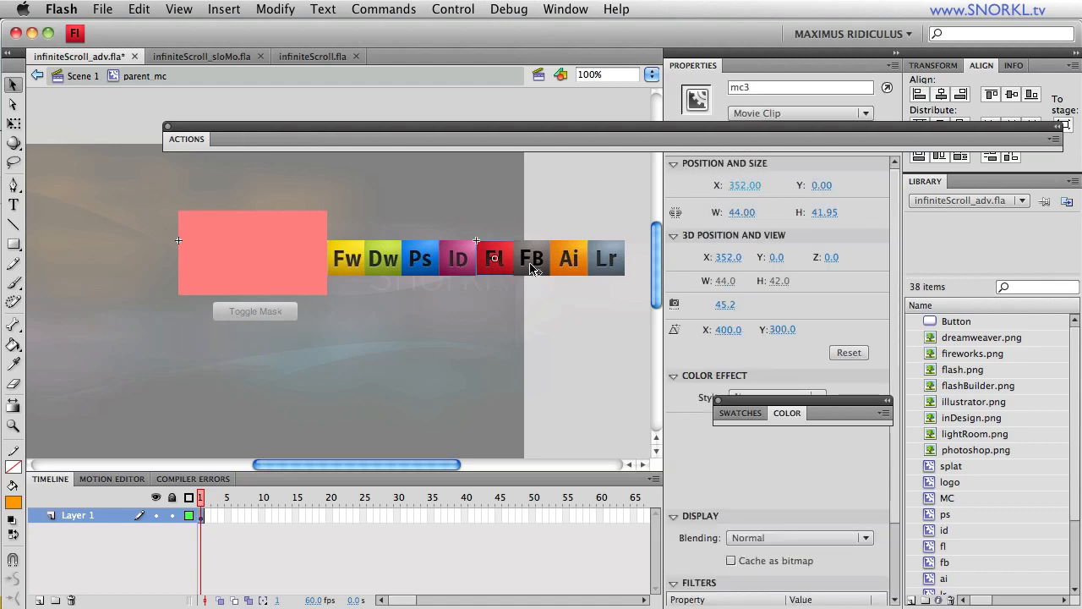
click(605, 257)
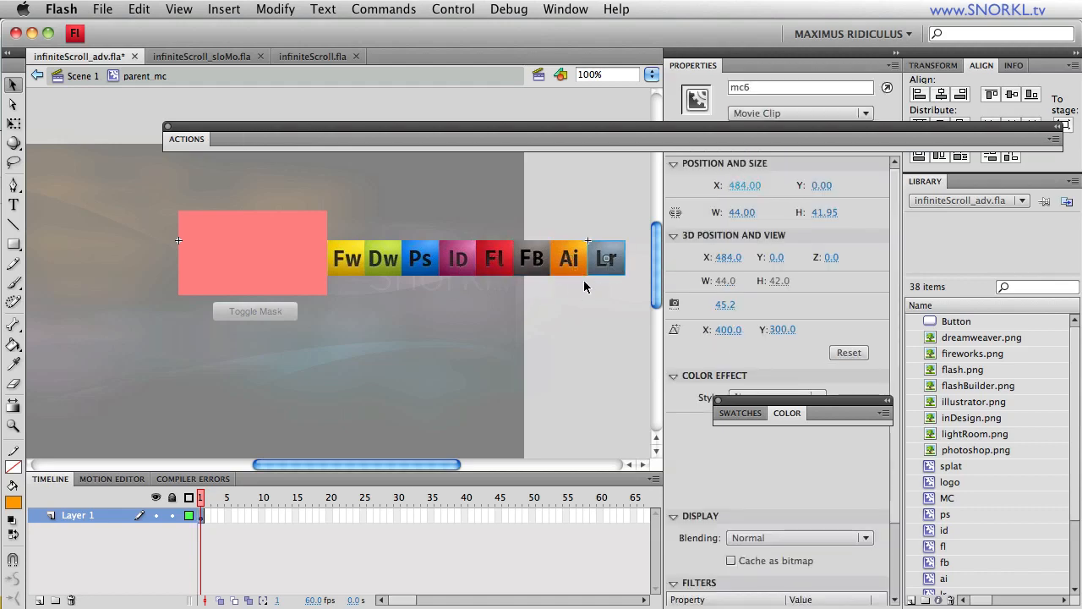
mouse_move(260, 254)
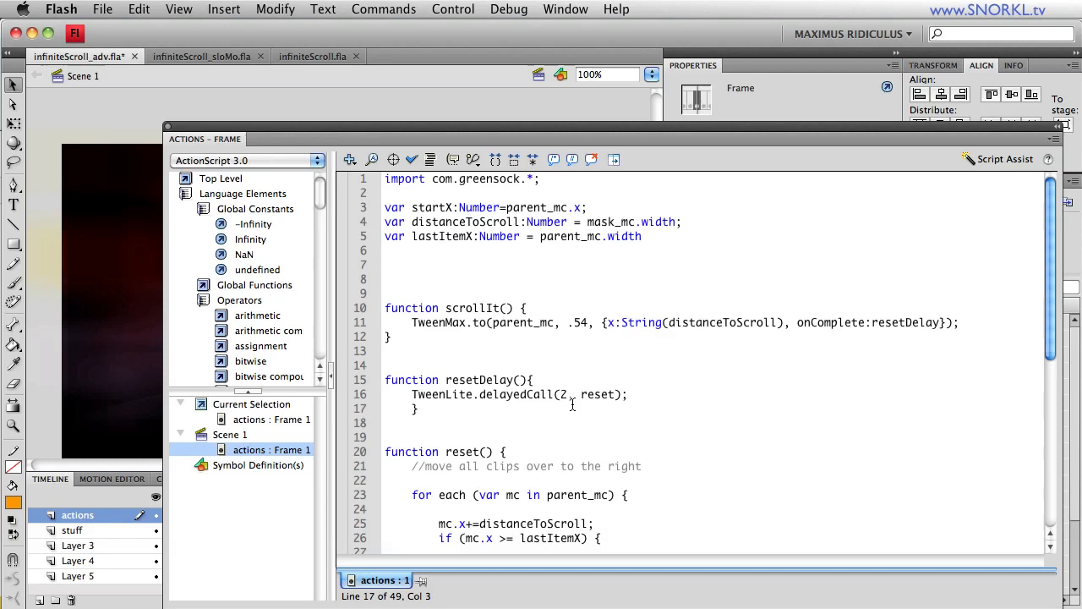
Review the frame script, highlighting the lastItemX and clip-reset lines
scroll(down, 3)
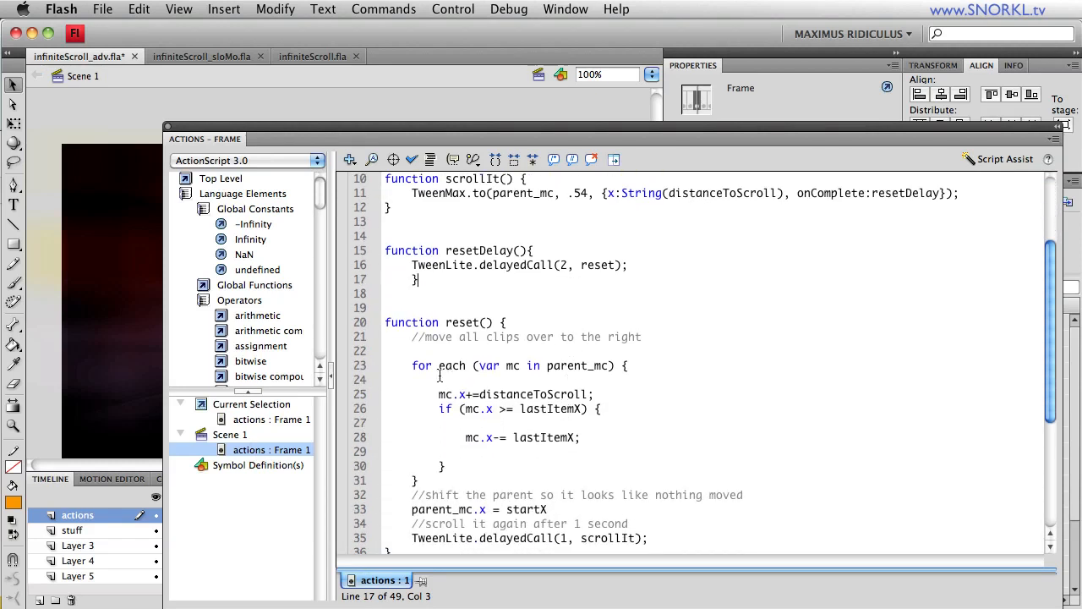
triple_click(514, 394)
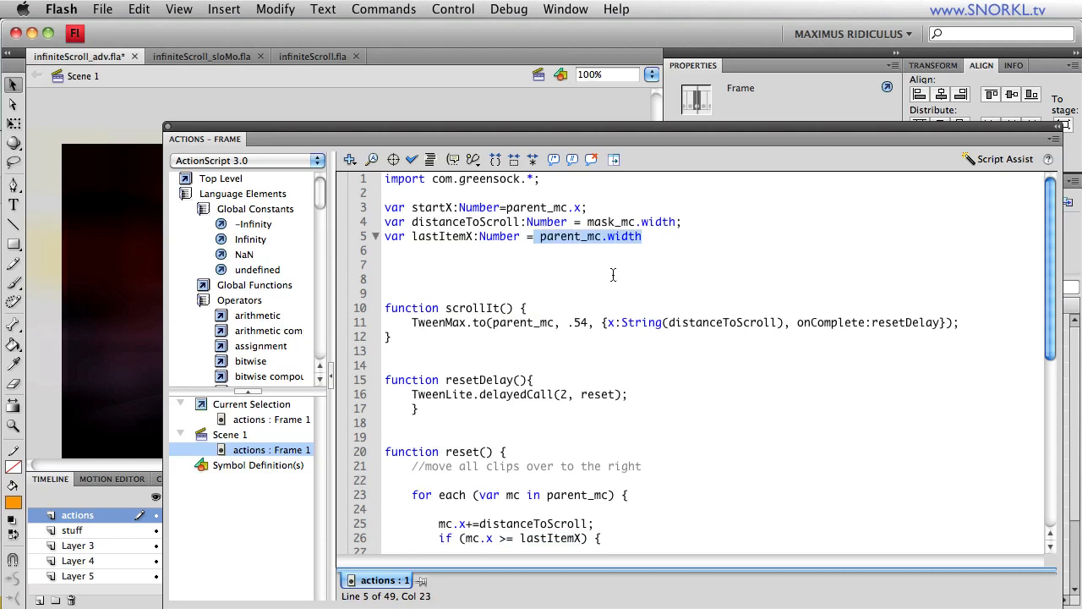
scroll(down, 3)
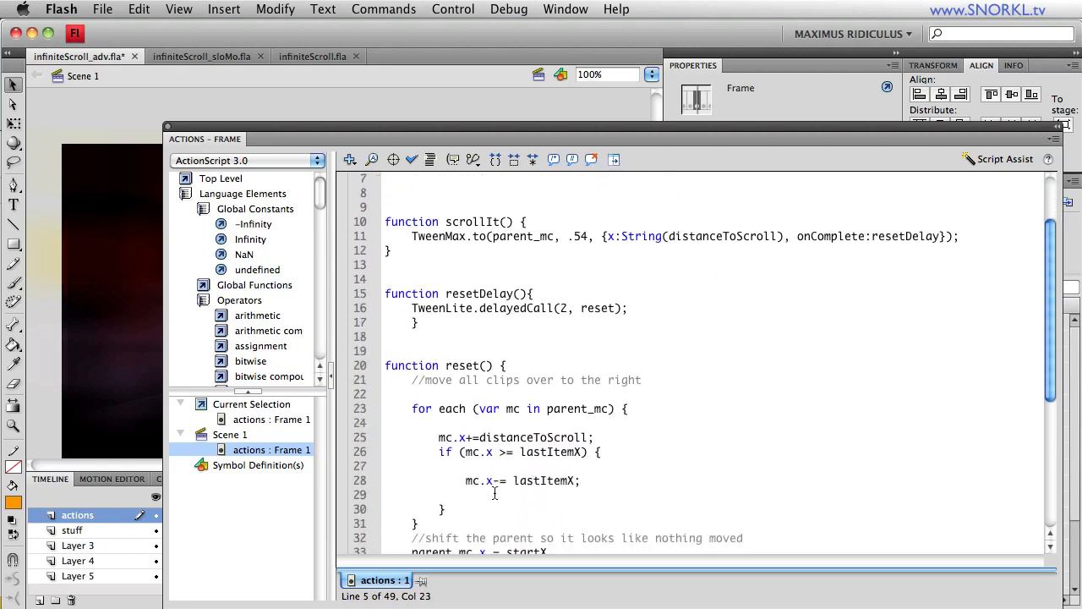
triple_click(520, 480)
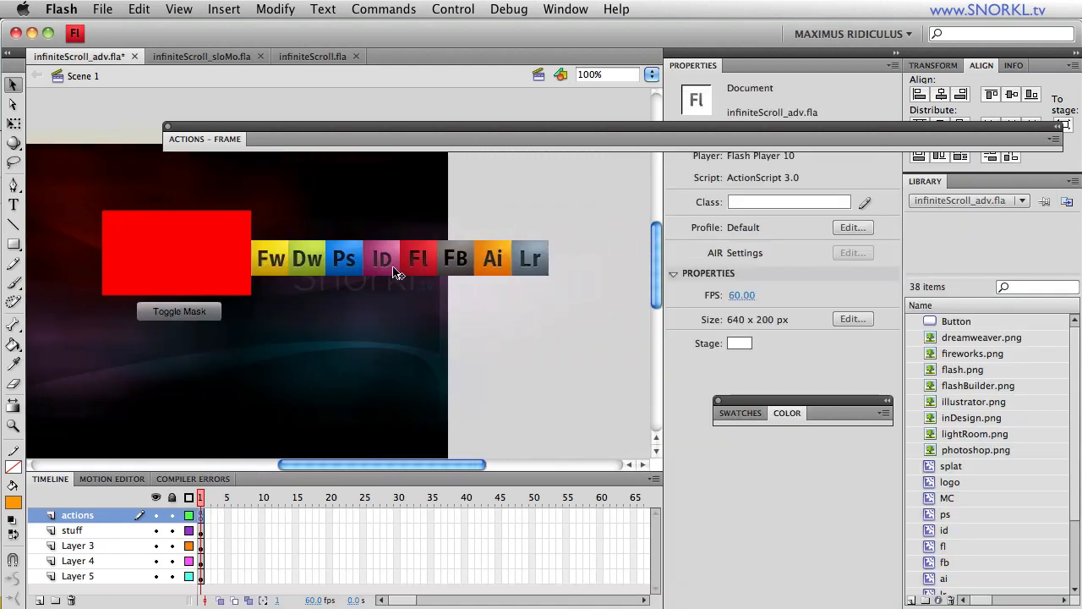
Inside parent_mc, set the Fl icon's X to 0 and the FB icon's X to 44
double_click(176, 254)
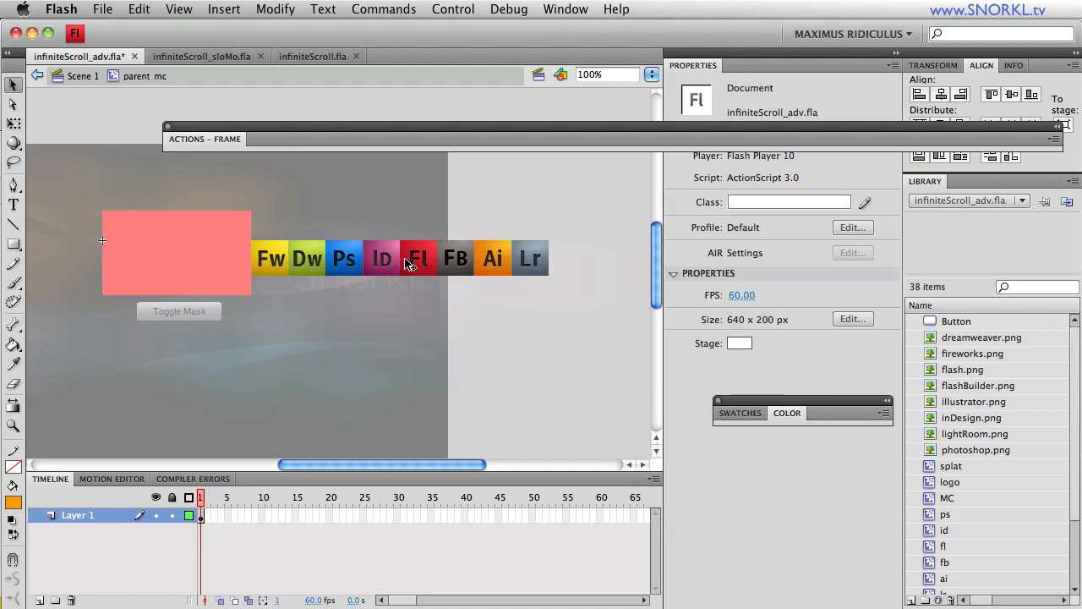
click(418, 257)
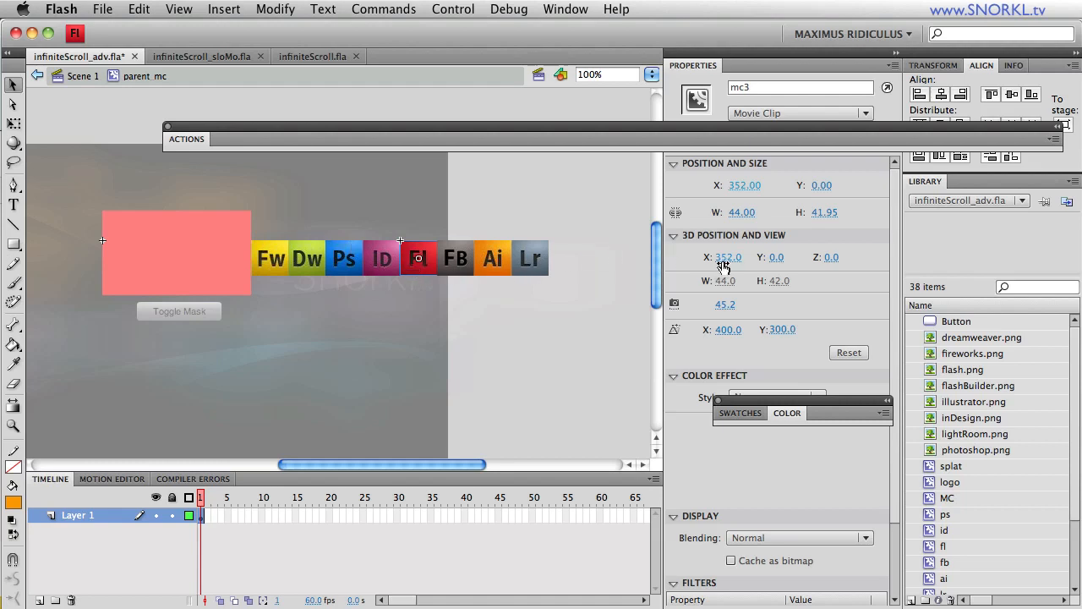
mouse_move(725, 257)
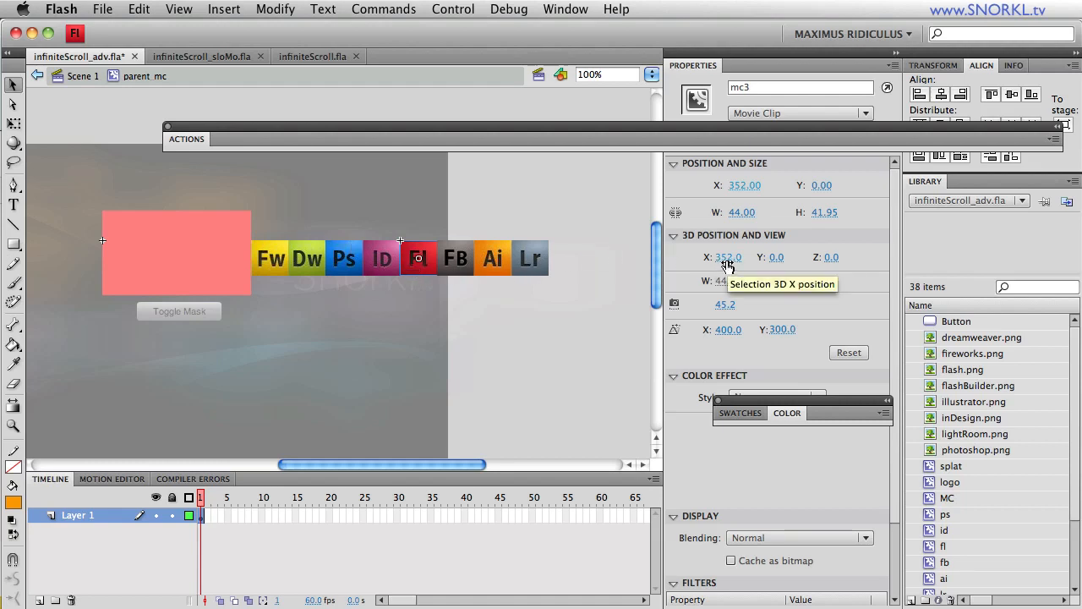
click(727, 257)
text(0)
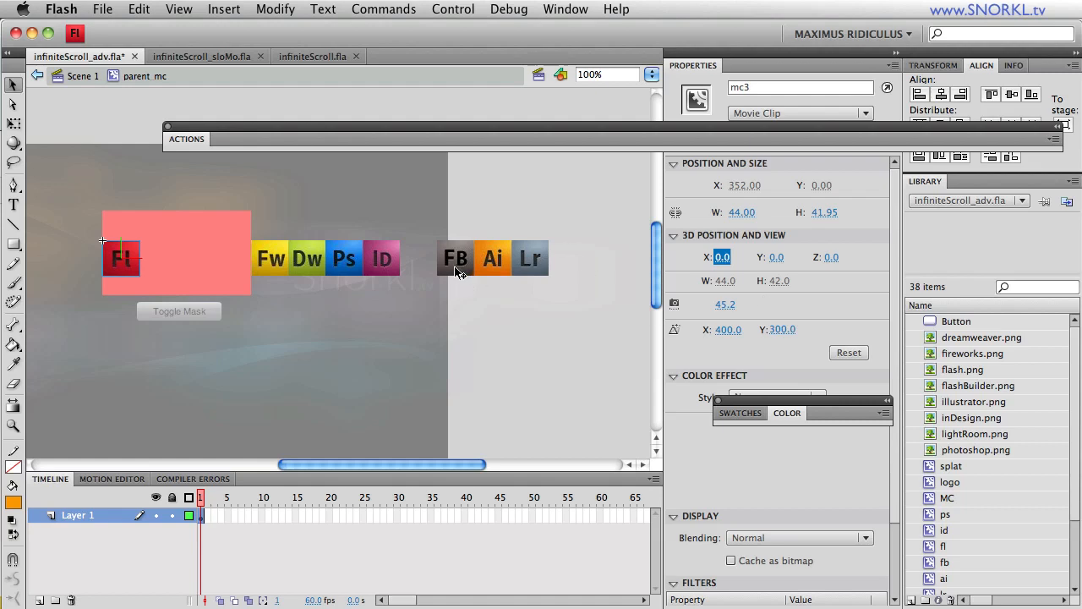
click(455, 257)
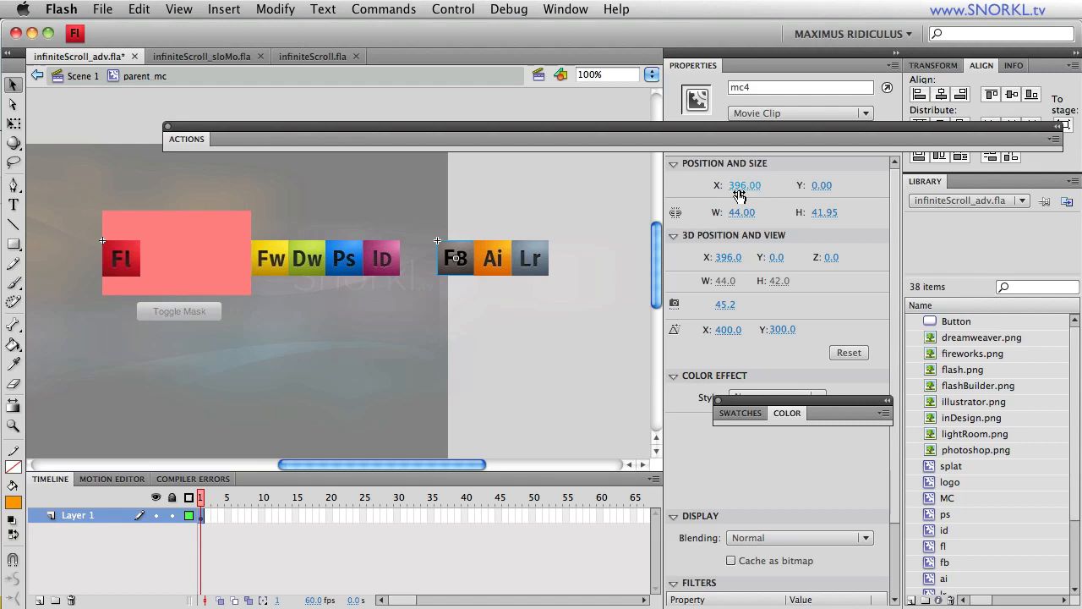
double_click(744, 185)
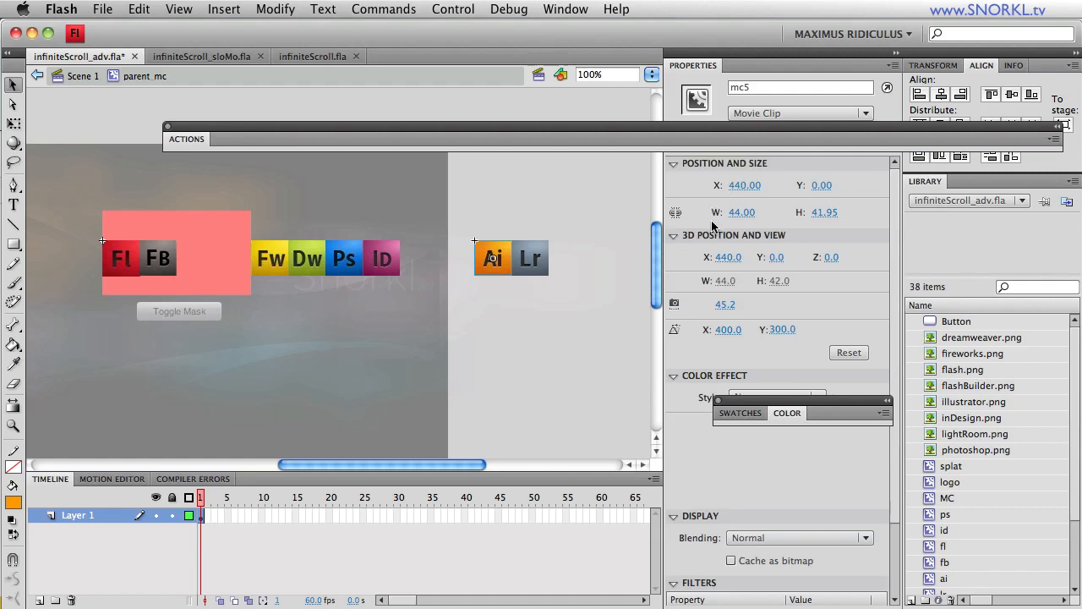
Set the Ai icon's X to 88.00 and select the Lr icon to place next
click(744, 184)
text(-)
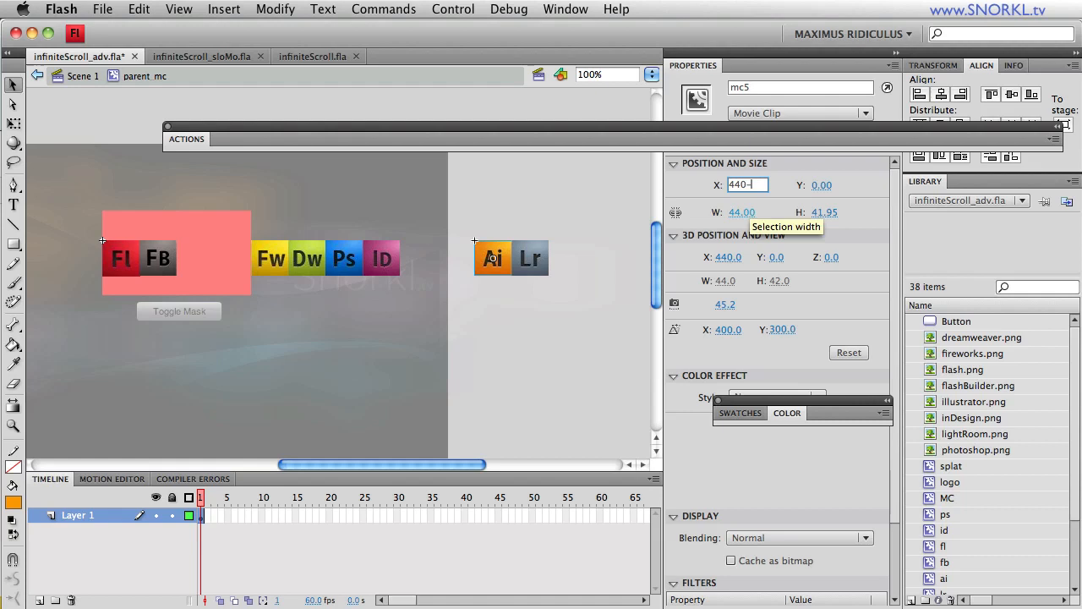
text(88.00)
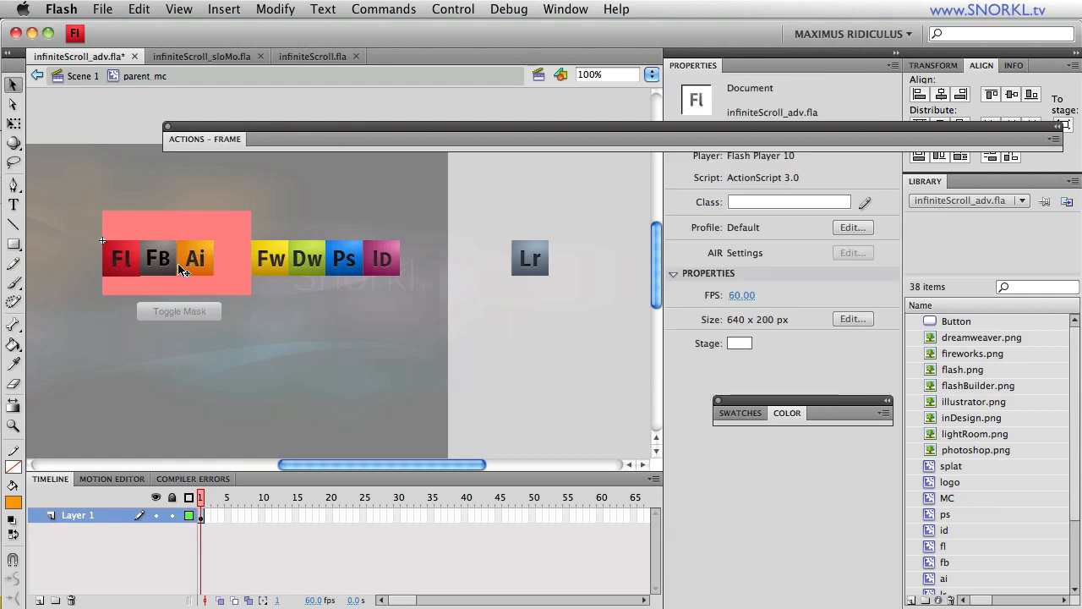
click(529, 257)
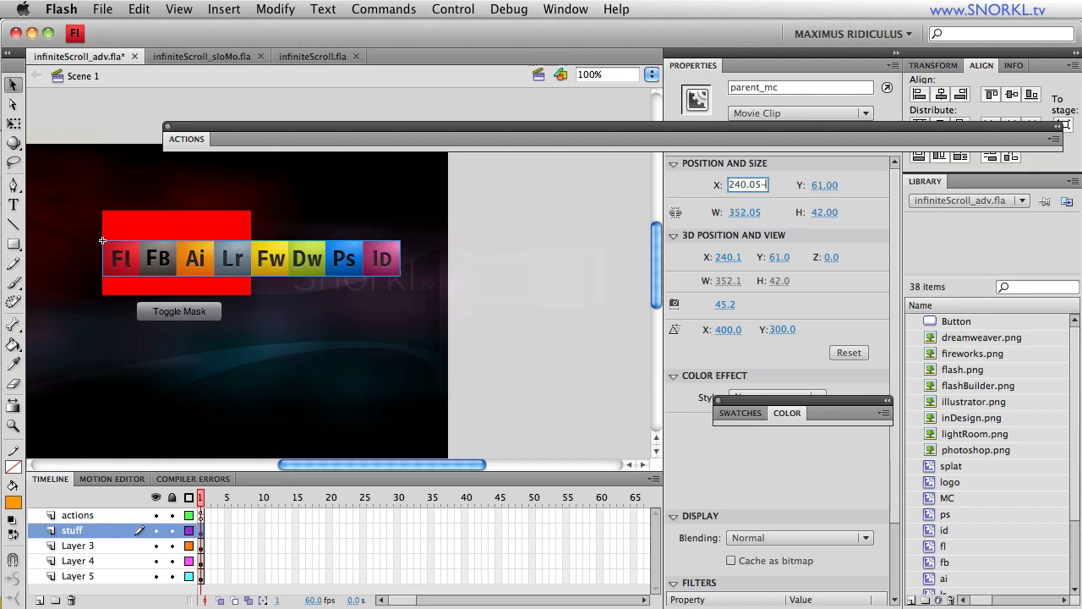
Set parent_mc's X to 64.05, test the scrolling banner and close the preview
text(64.05)
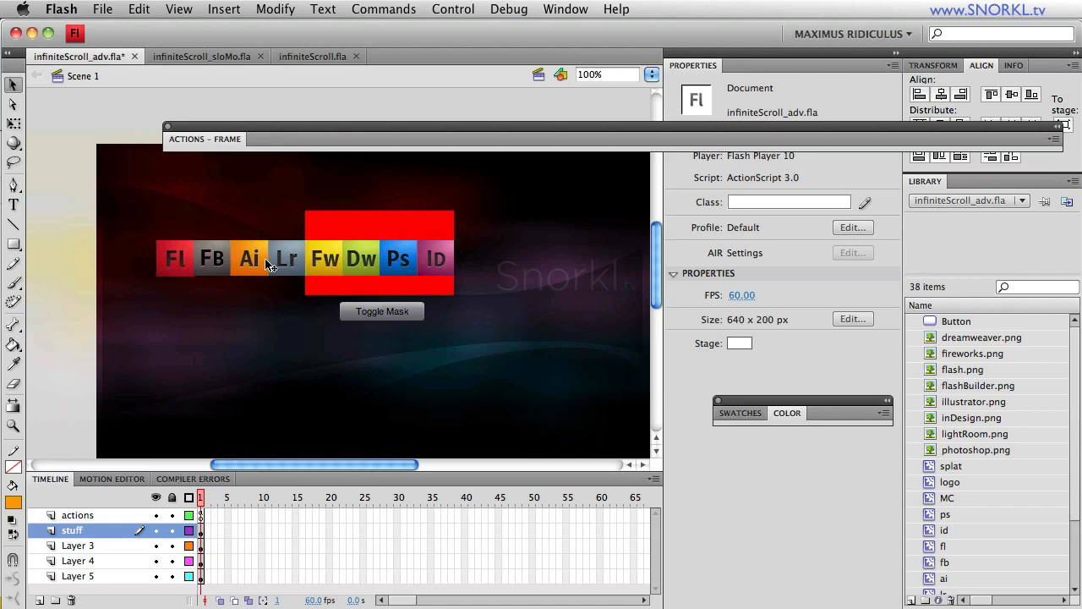
mouse_move(243, 279)
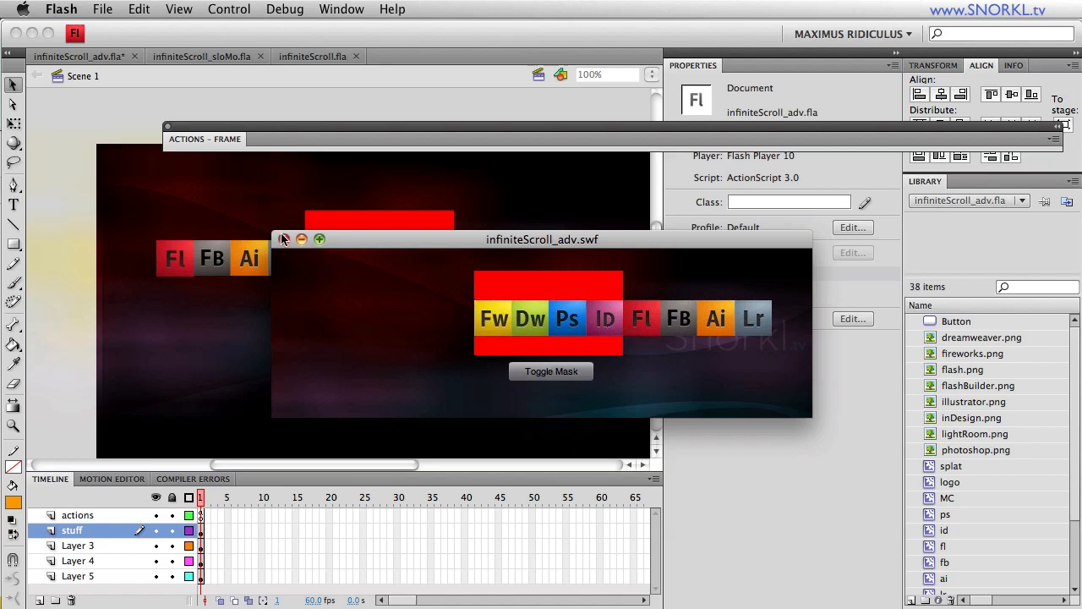
click(284, 239)
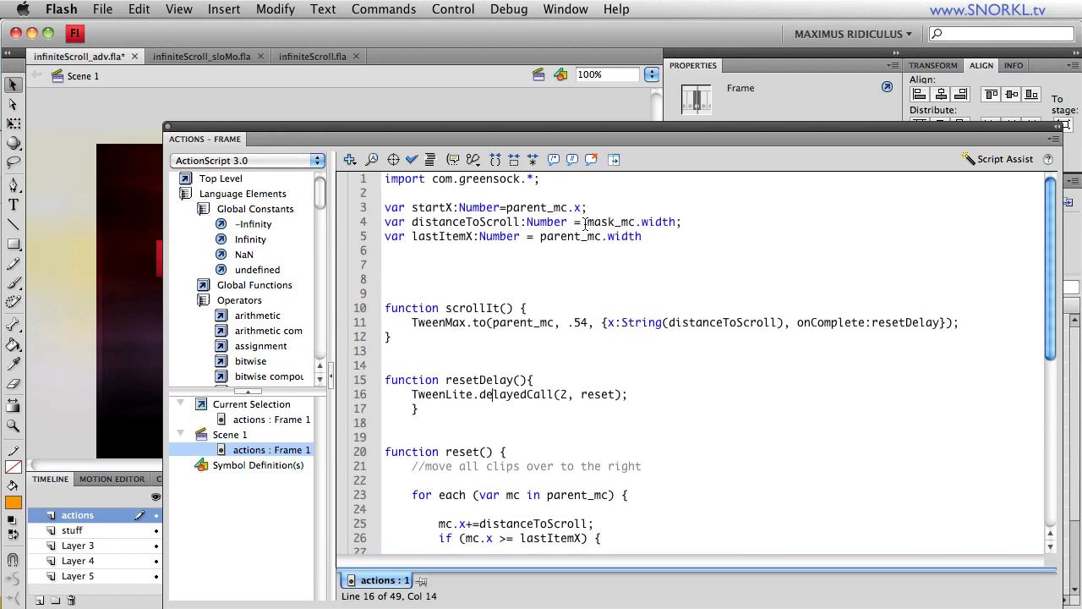
Replace mask_mc.width in distanceToScroll with a fixed value, test, then change it to 44*3
double_click(632, 221)
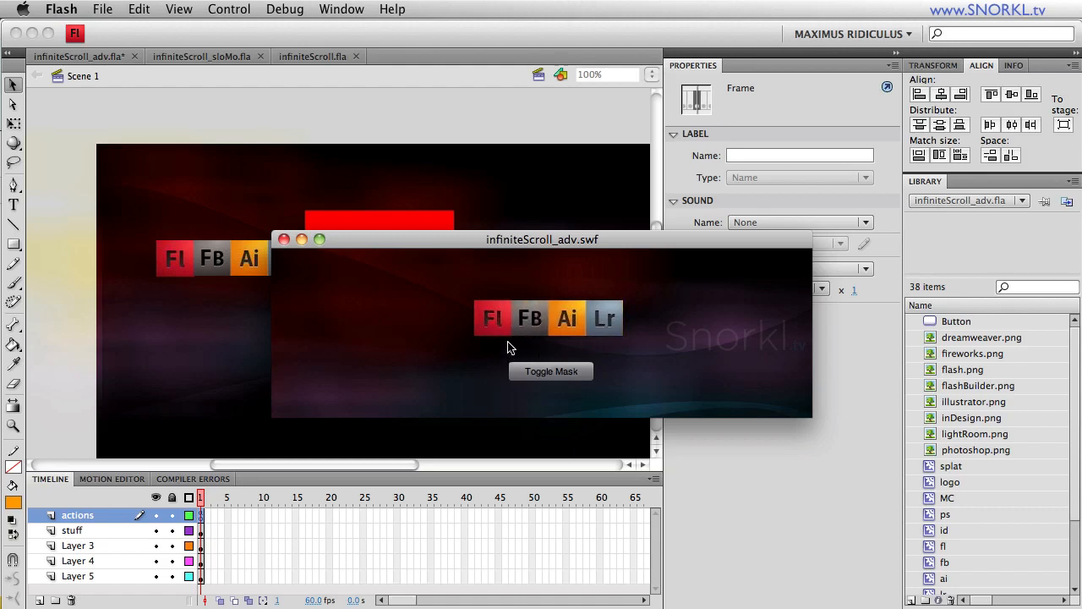
mouse_move(574, 392)
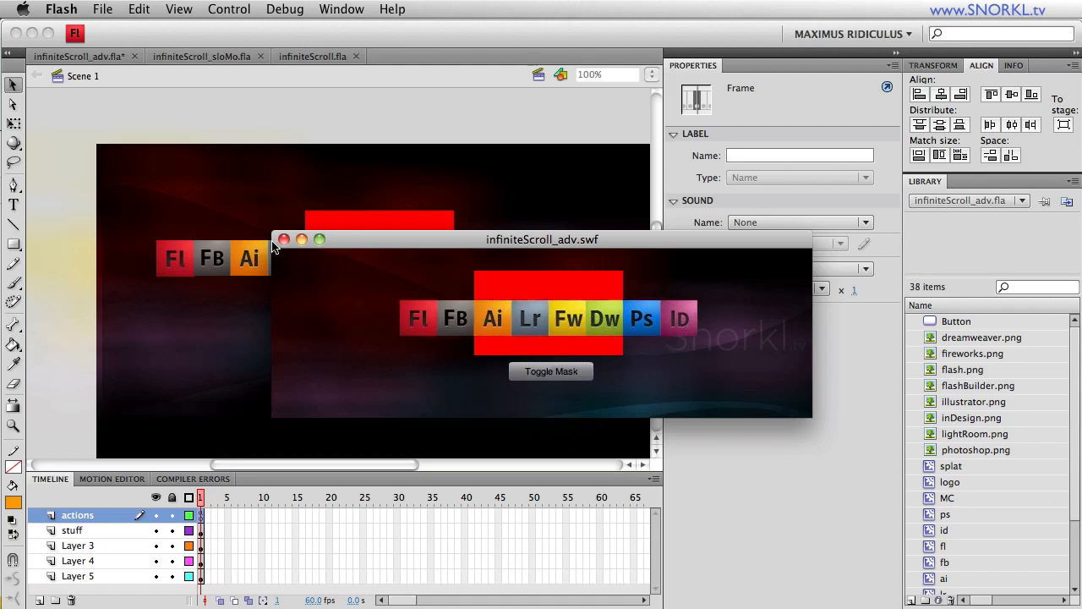
click(285, 241)
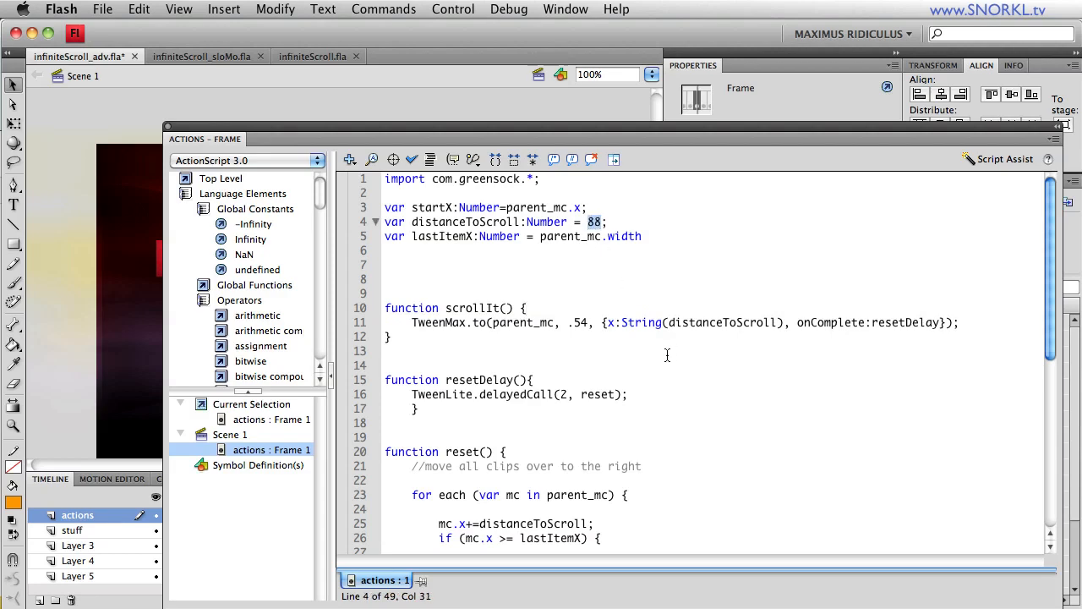
text(44*3)
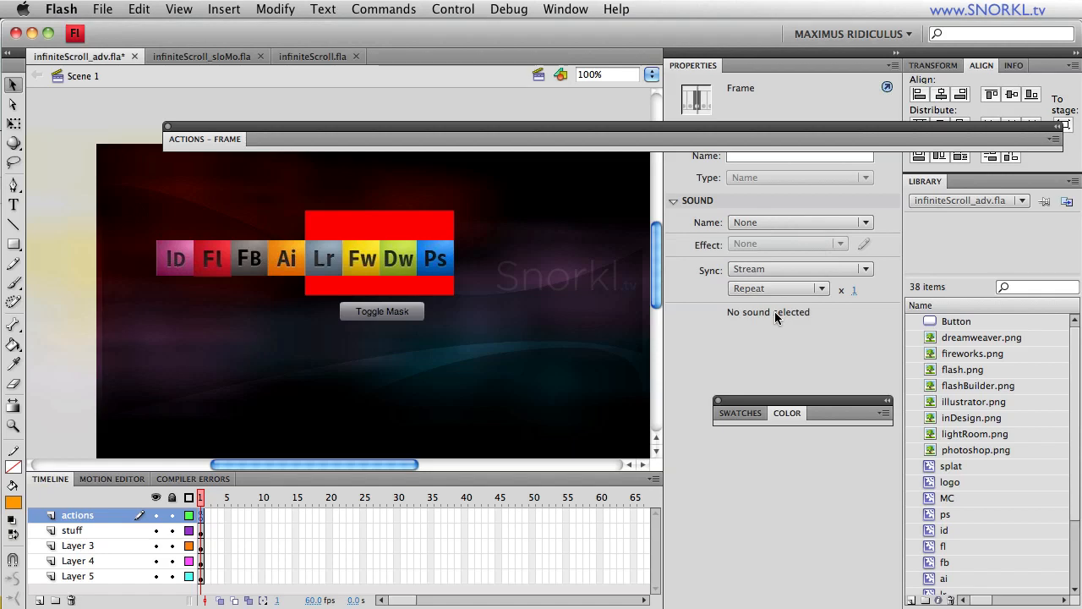
mouse_move(223, 279)
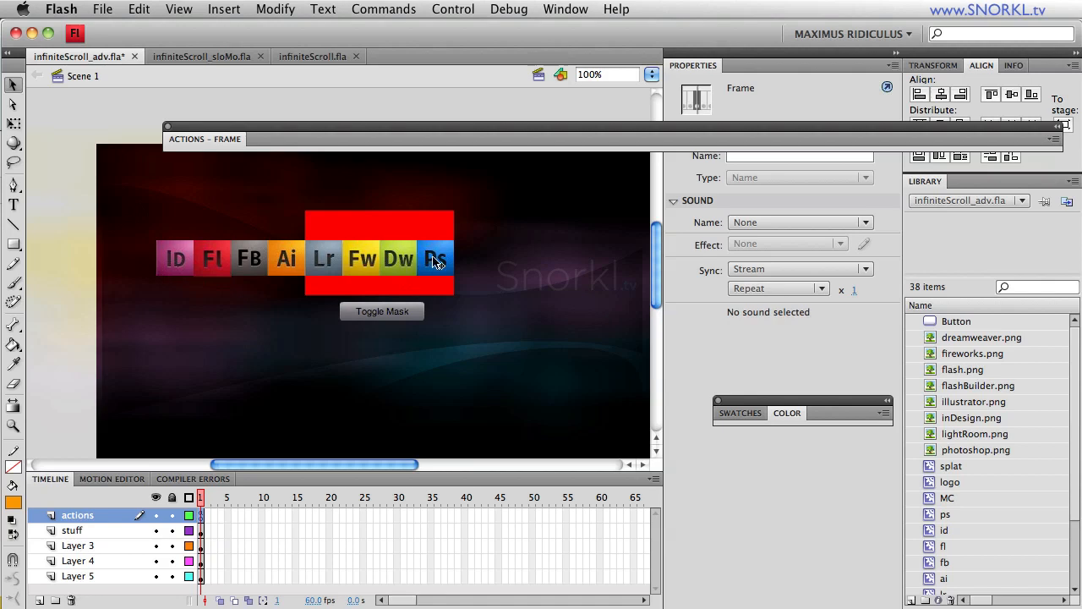
mouse_move(404, 278)
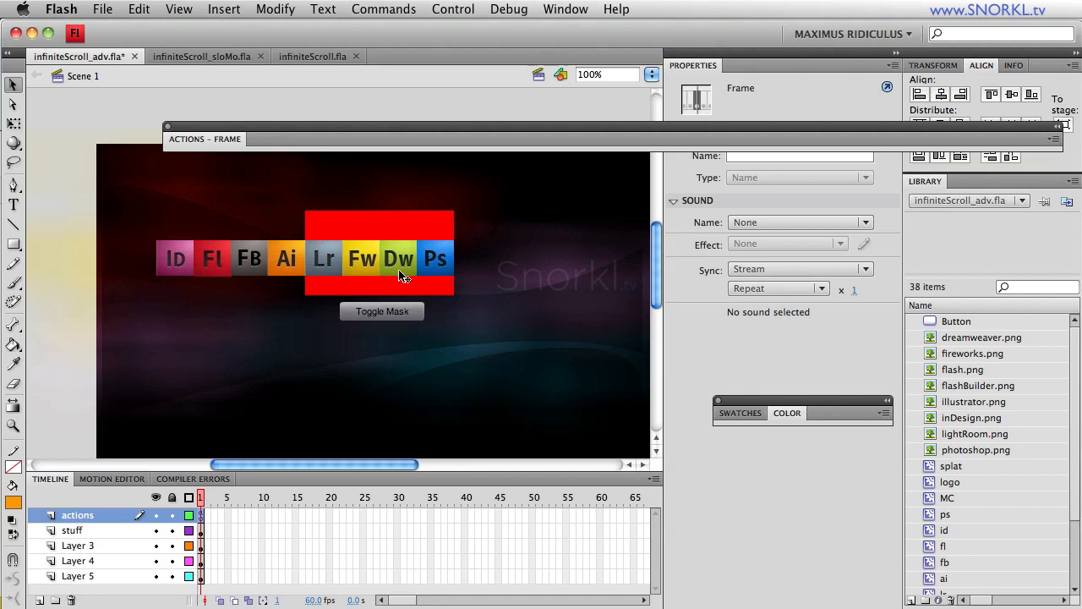
mouse_move(152, 272)
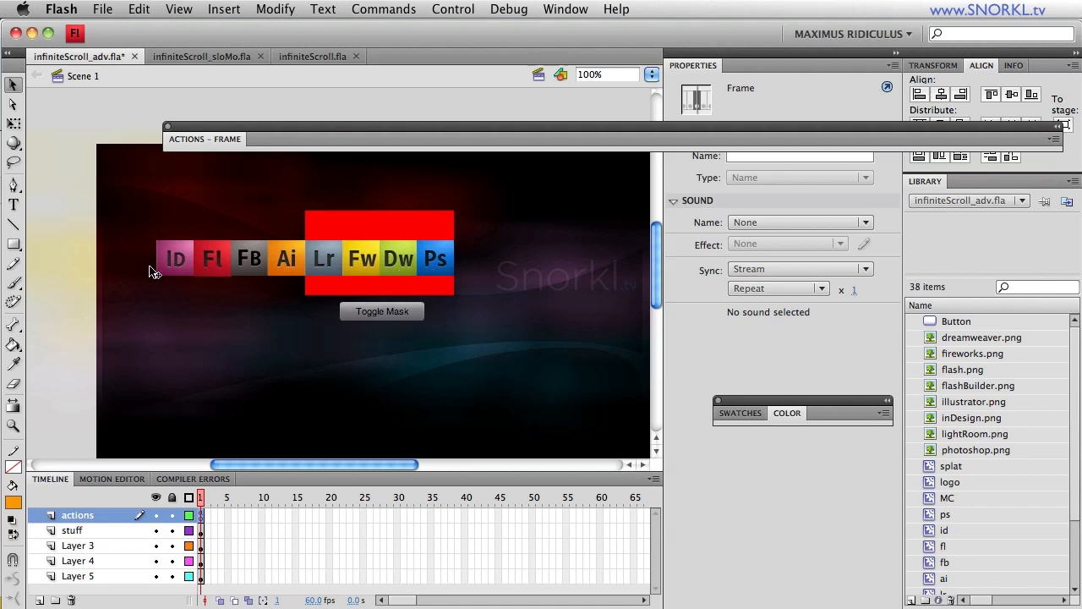
mouse_move(185, 273)
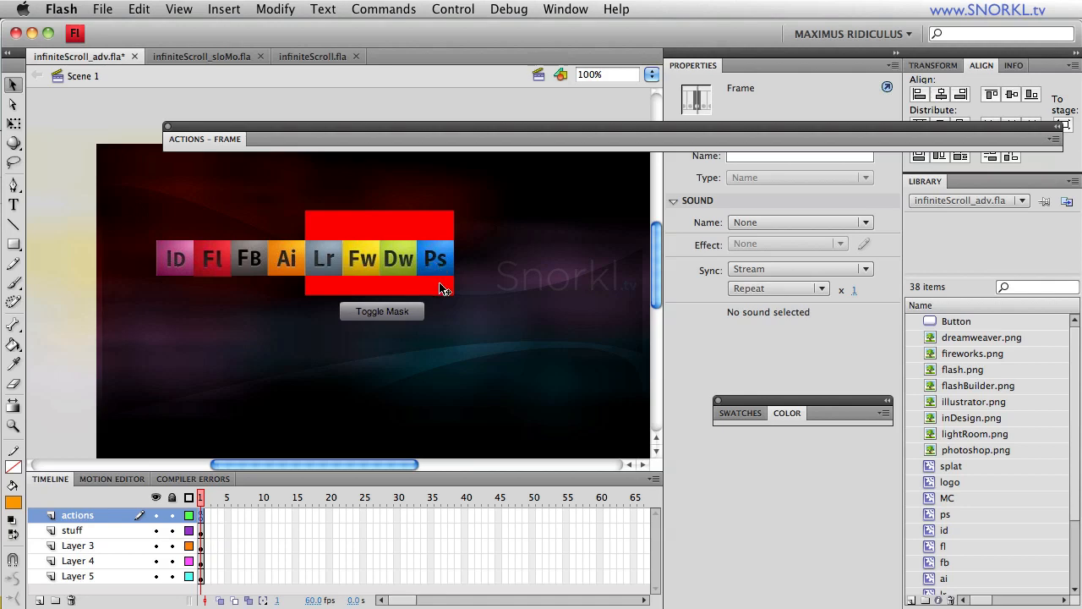
mouse_move(304, 254)
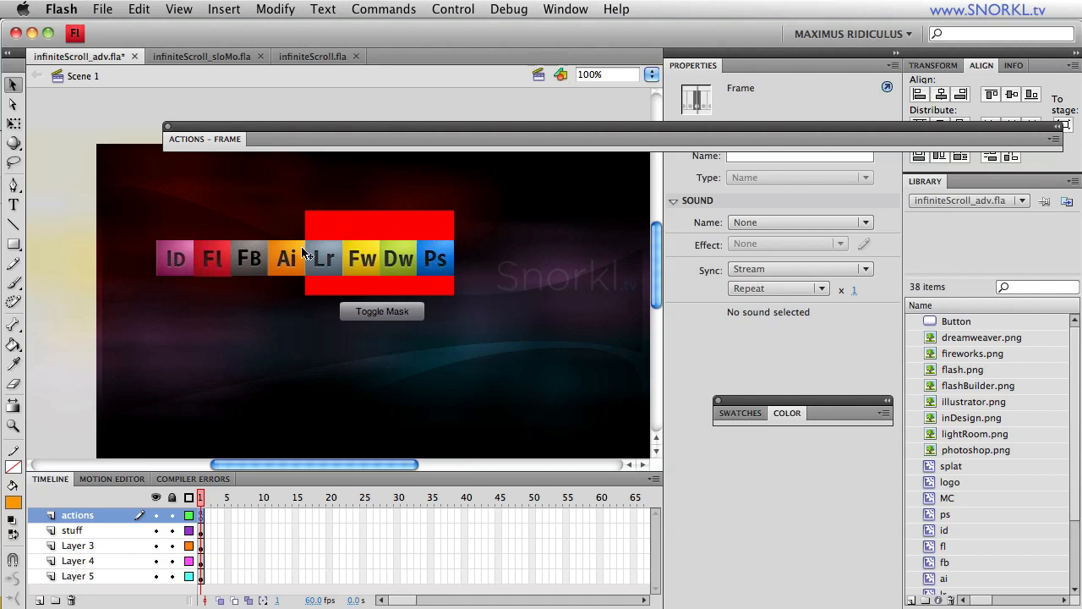
mouse_move(554, 303)
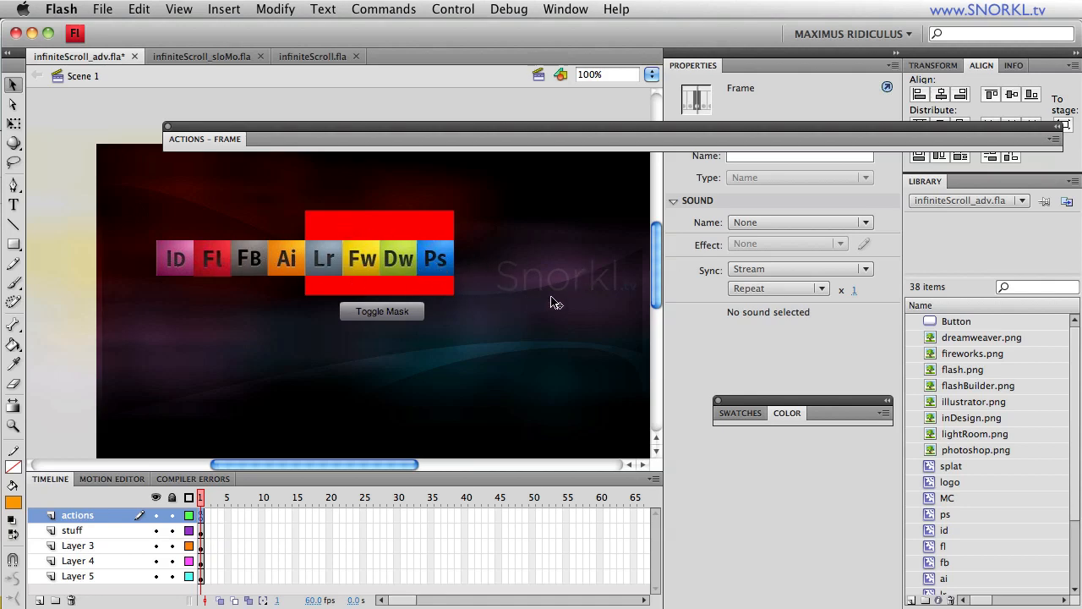
mouse_move(366, 260)
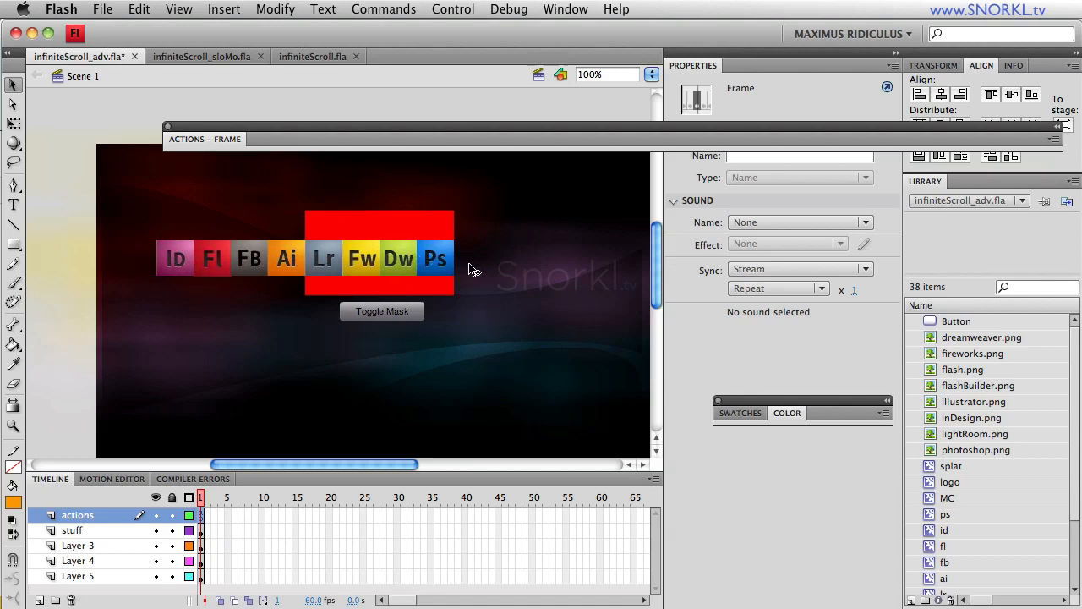
mouse_move(548, 240)
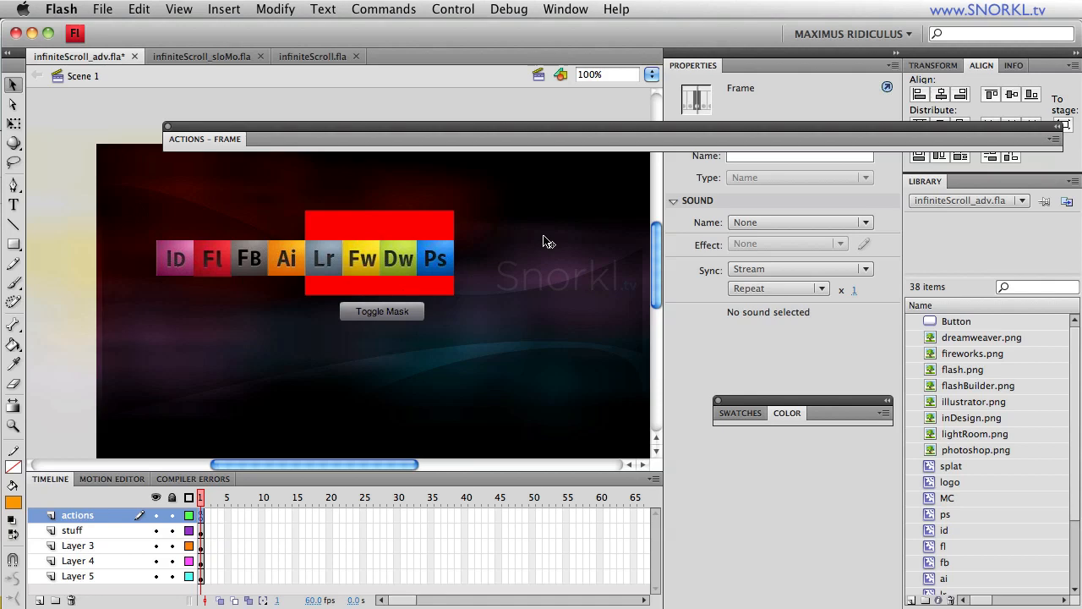